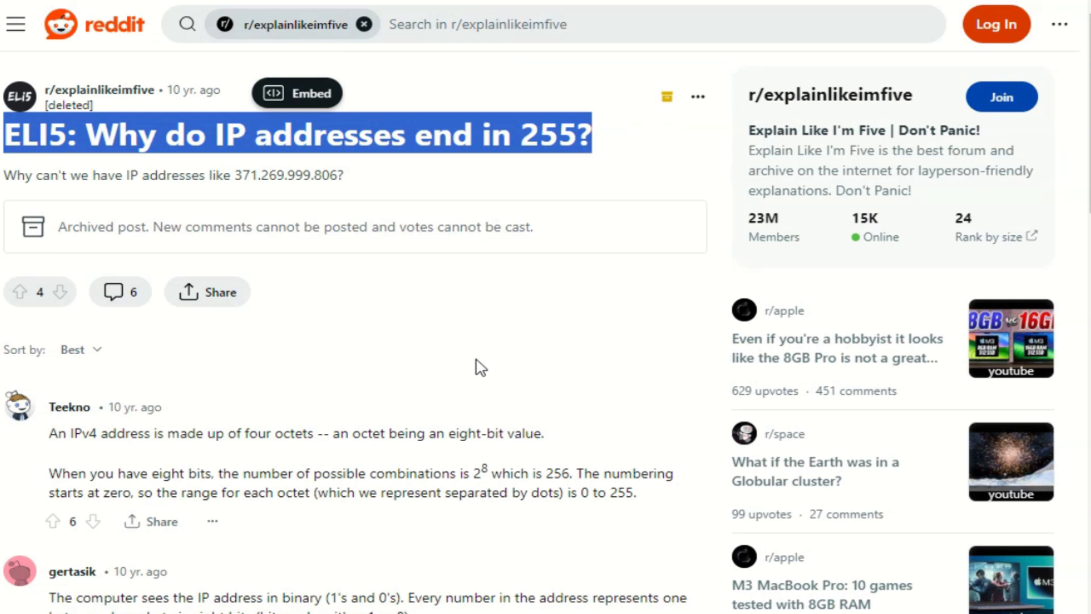
Deselect the post title and scroll down to the answers about eight-bit octets
{"action": "left_click", "coordinate": [285, 367]}
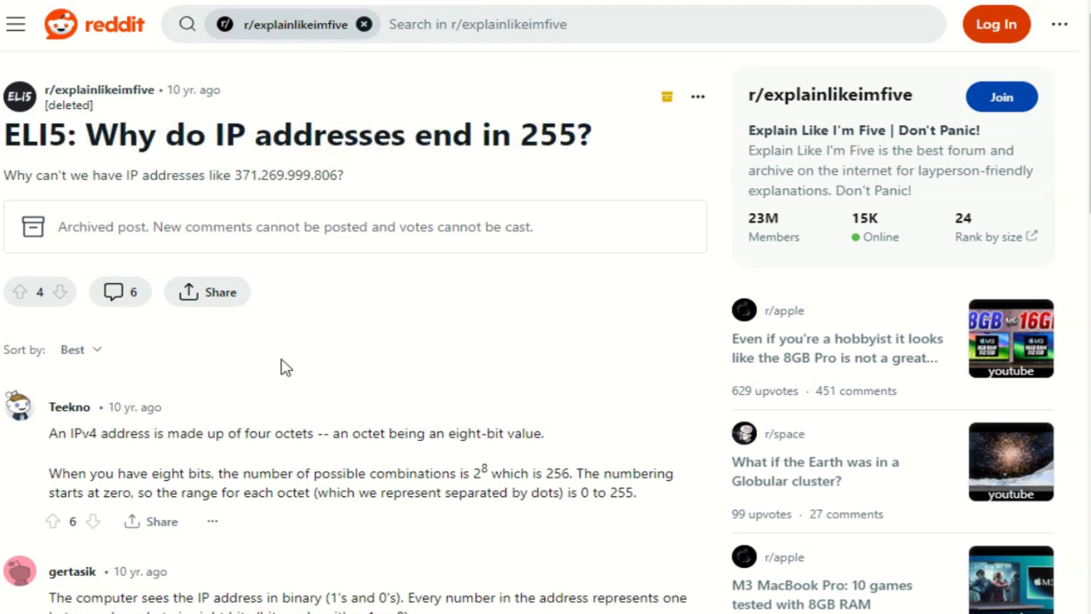
{"action": "mouse_move", "coordinate": [85, 322]}
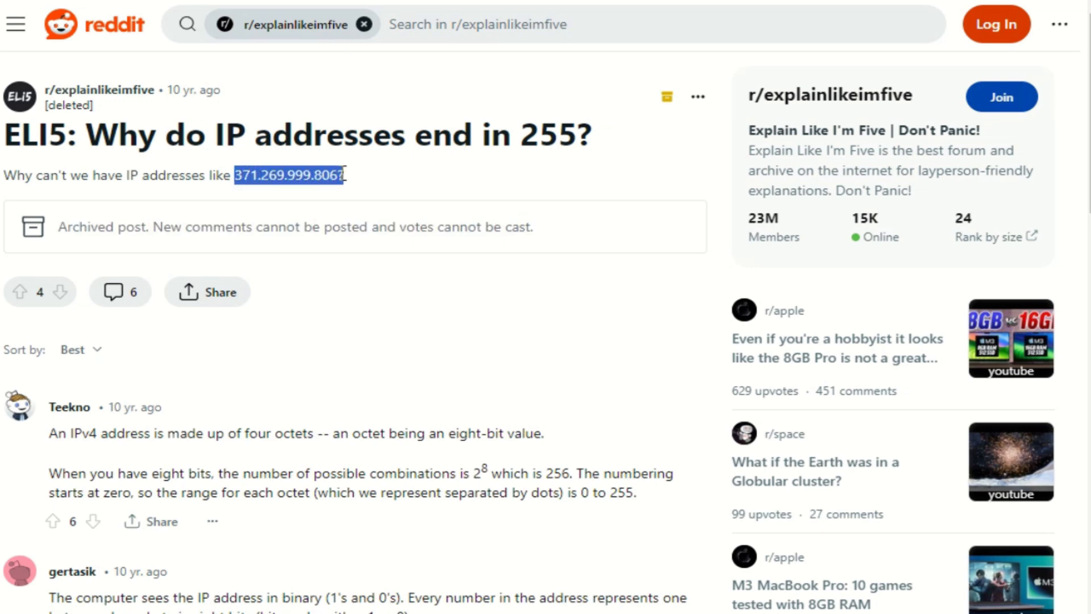
{"action": "scroll", "scroll_direction": "down", "scroll_amount": 3}
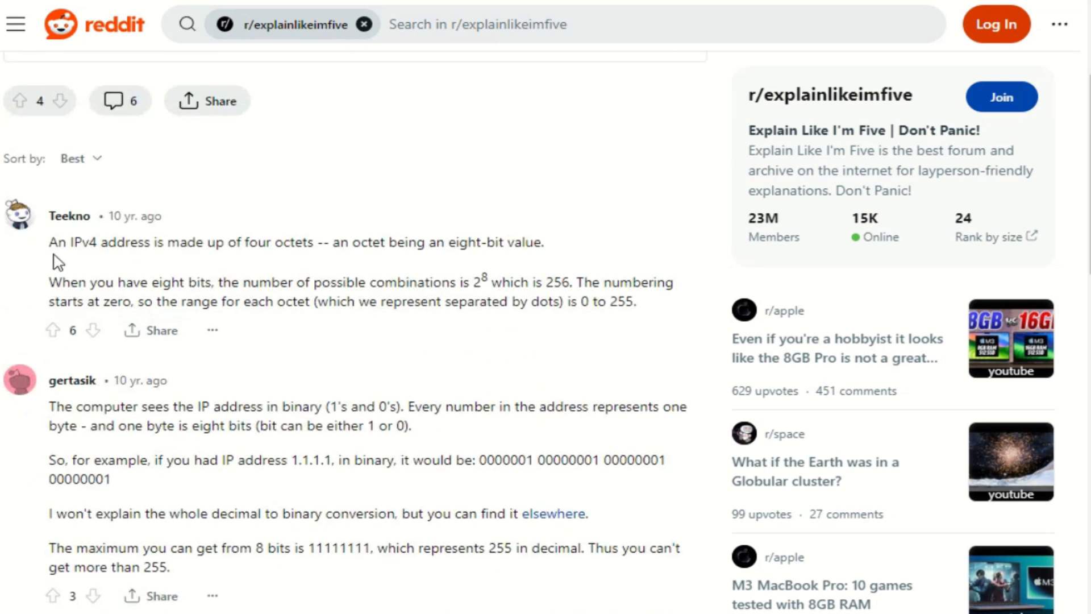
{"action": "mouse_move", "coordinate": [1010, 17]}
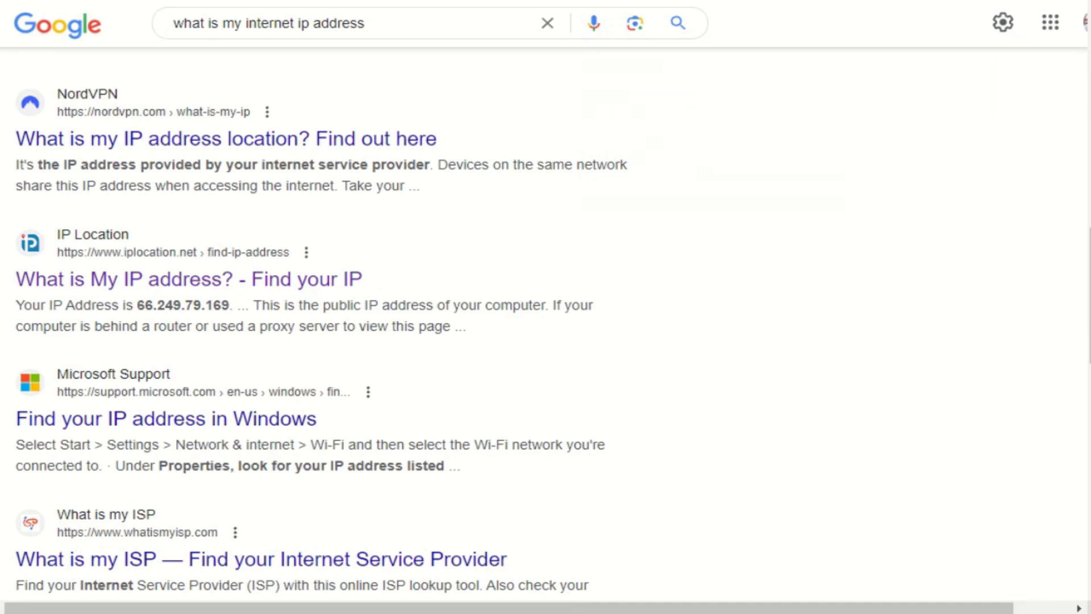
{"action": "mouse_move", "coordinate": [402, 159]}
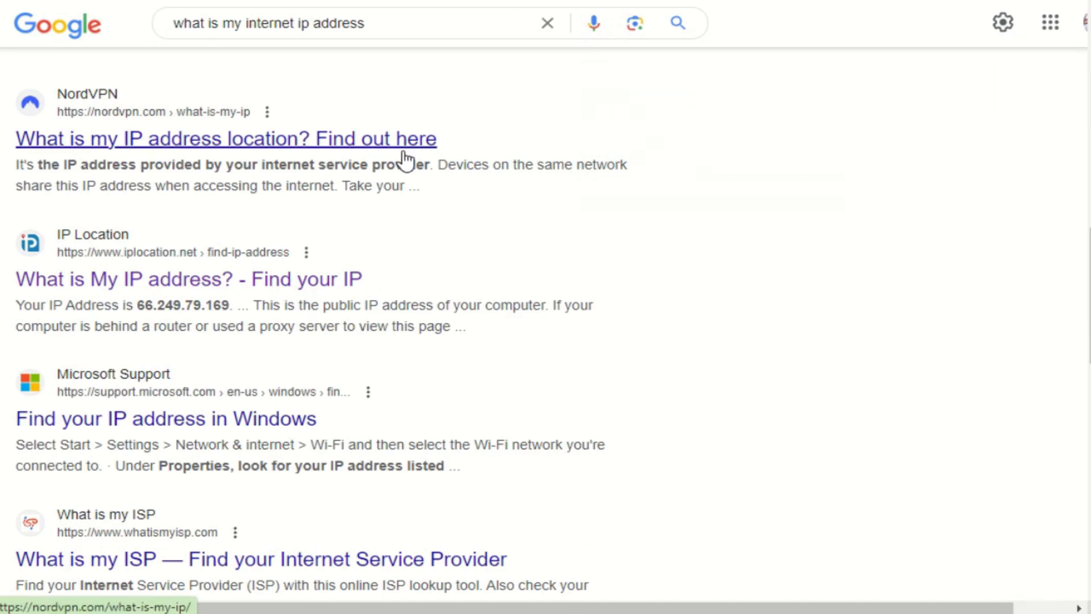
Open the iplocation.net result 'What is My IP address? - Find your IP'
{"action": "scroll", "scroll_direction": "down", "scroll_amount": 3}
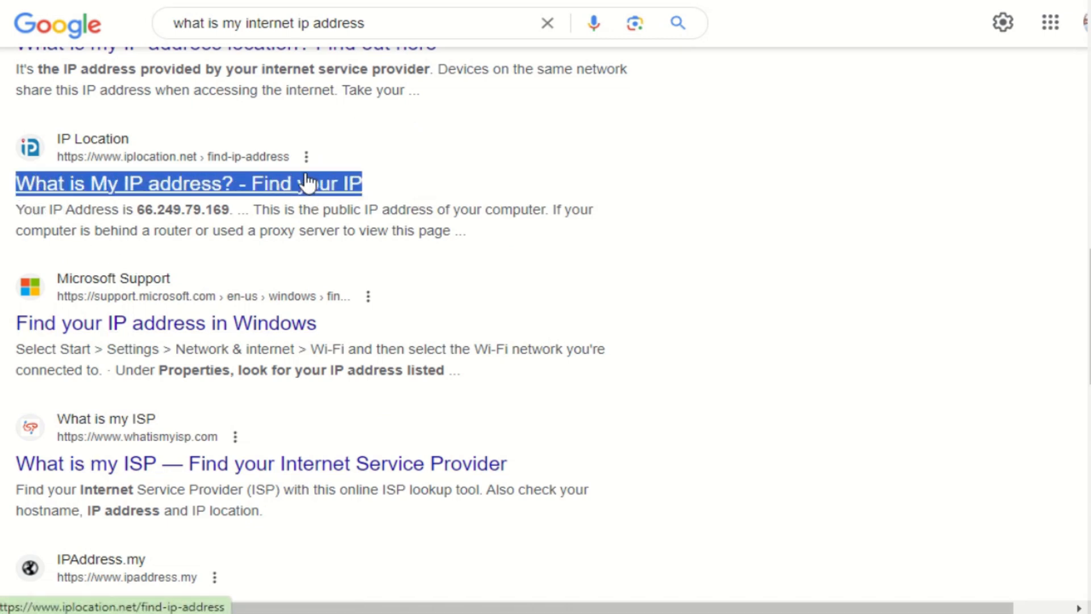
{"action": "left_click", "coordinate": [188, 184]}
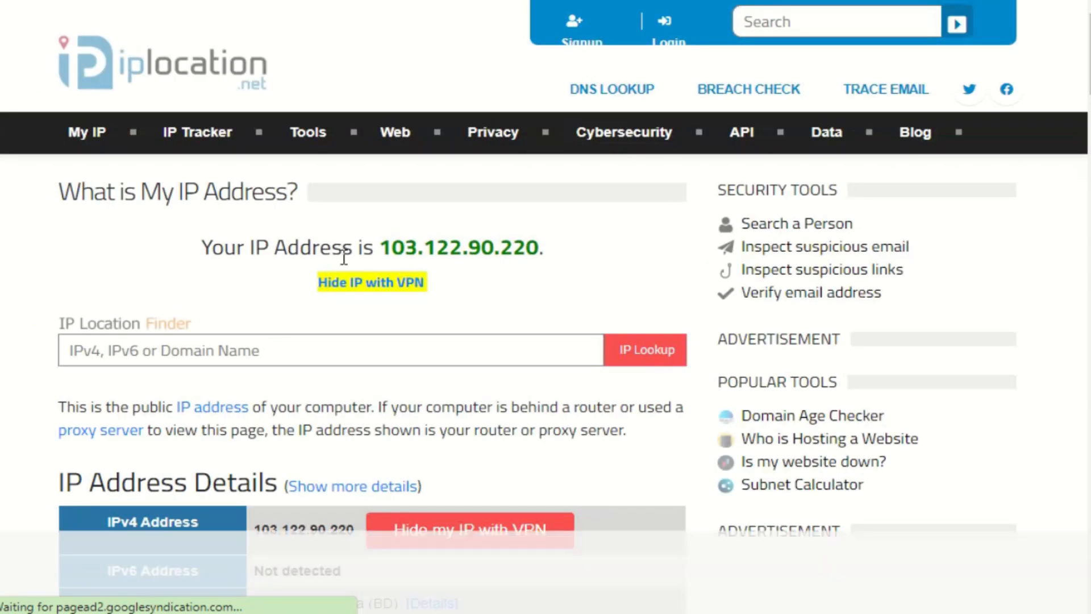
{"action": "mouse_move", "coordinate": [574, 248]}
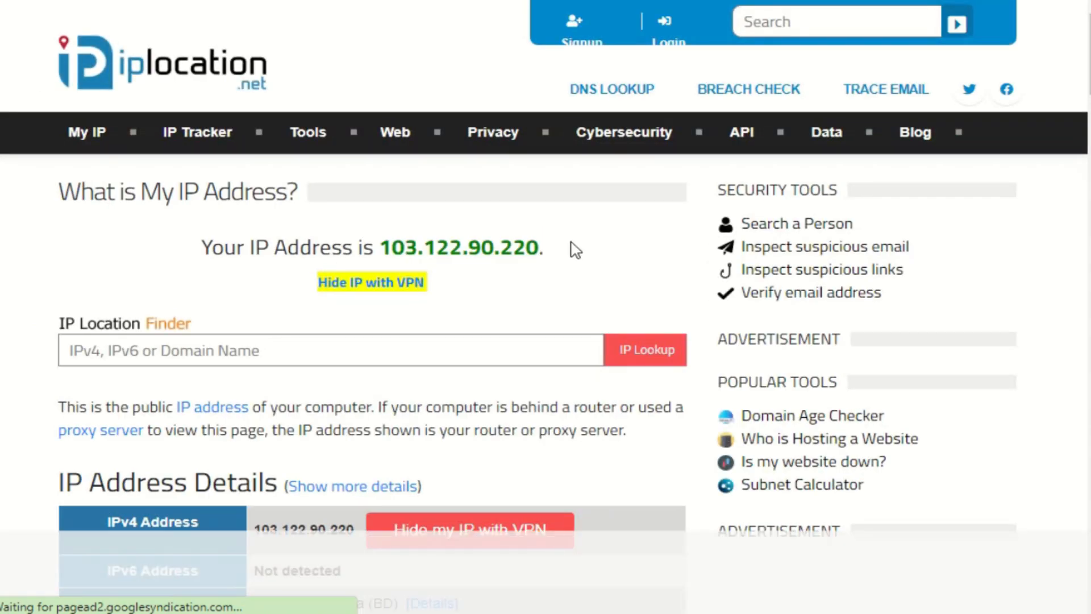
Scroll to the IP Address Details table showing the IPv4 address and no IPv6
{"action": "scroll", "scroll_direction": "down", "scroll_amount": 3}
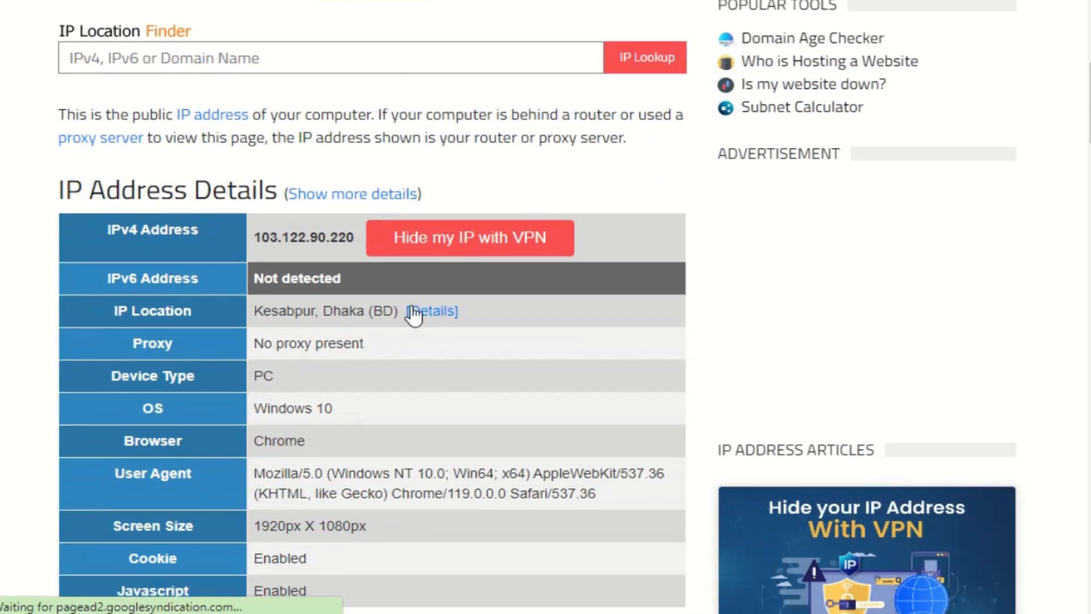
{"action": "scroll", "scroll_direction": "down", "scroll_amount": 3}
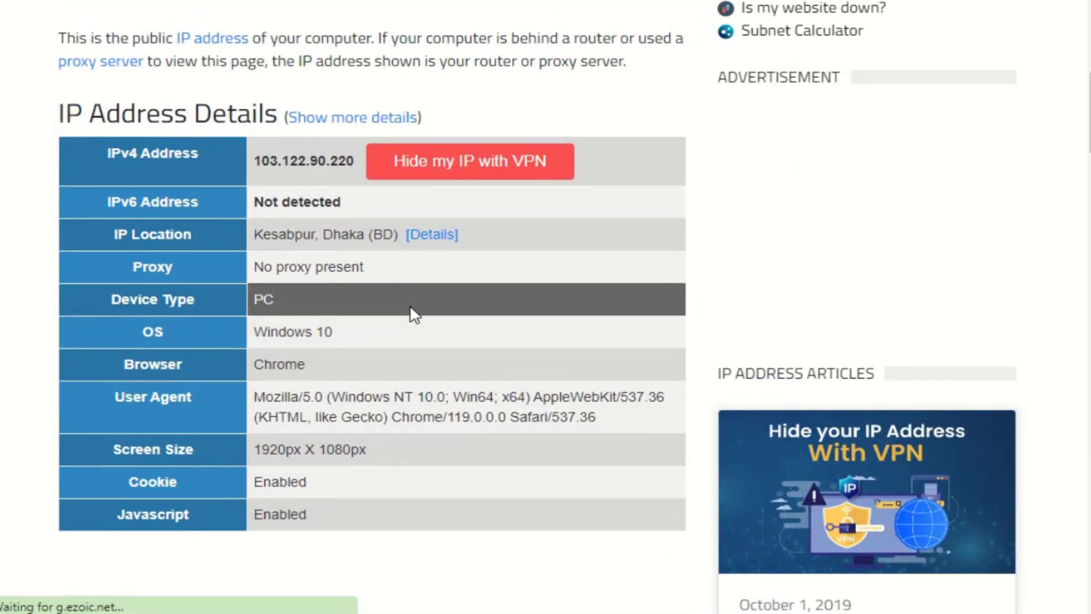
{"action": "mouse_move", "coordinate": [295, 219]}
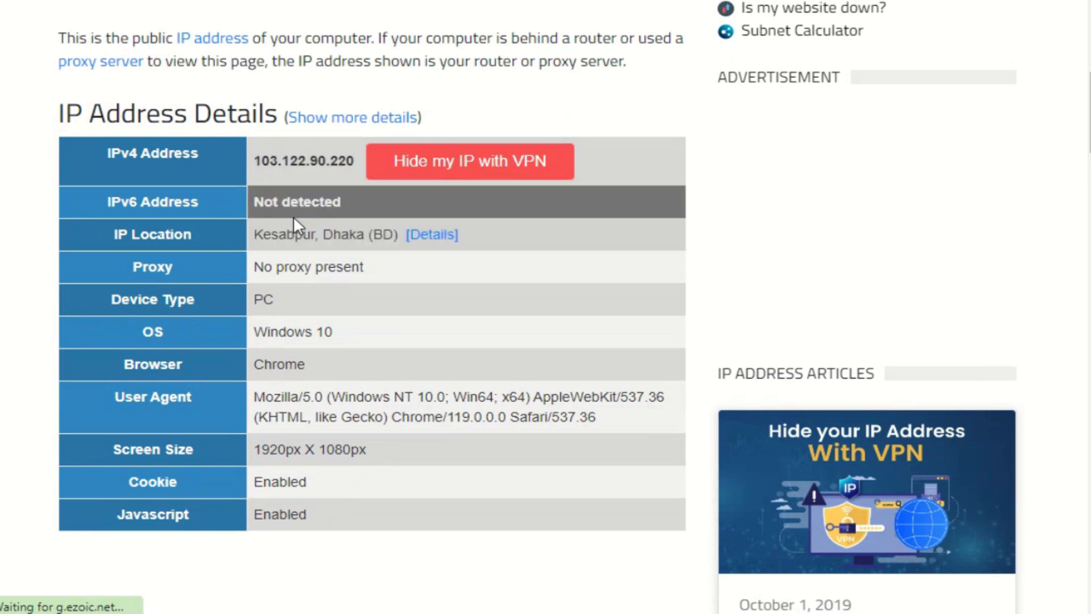
{"action": "scroll", "scroll_direction": "up", "scroll_amount": 3}
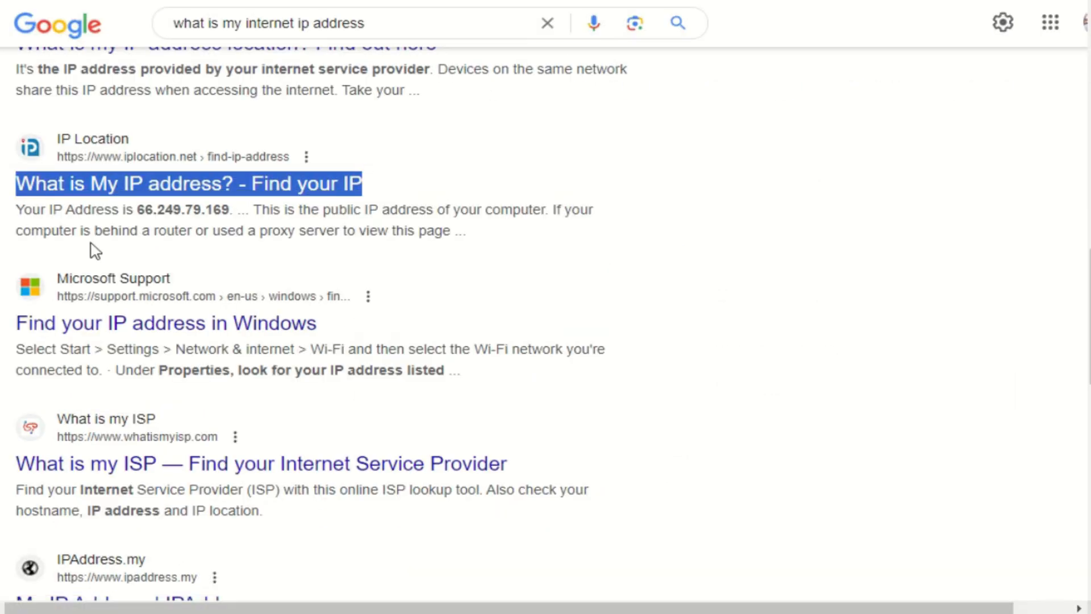
{"action": "mouse_move", "coordinate": [95, 237]}
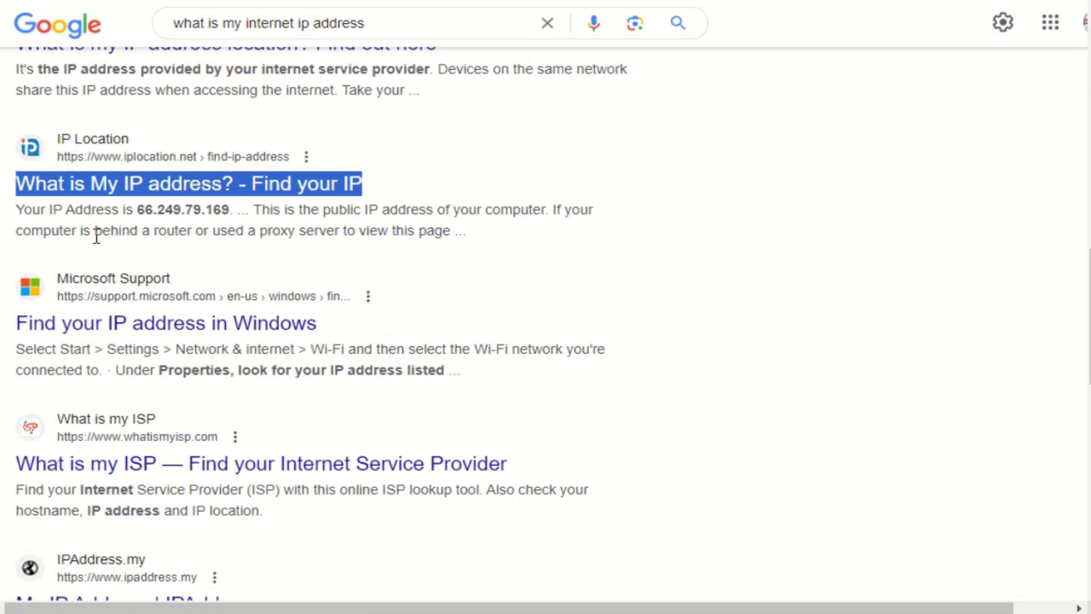
{"action": "mouse_move", "coordinate": [142, 210]}
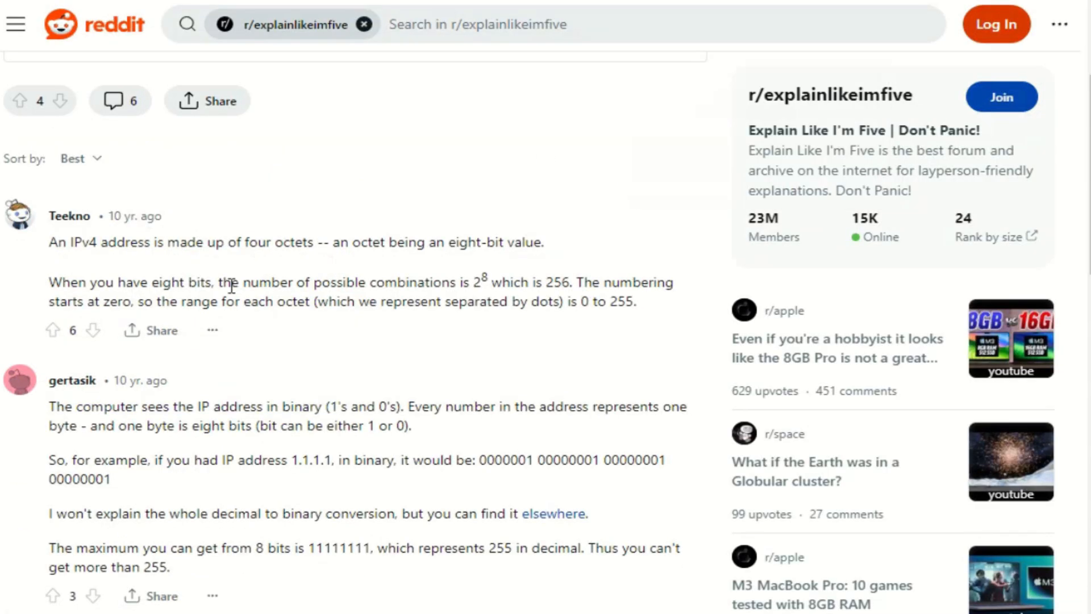
Highlight the binary form of address 1.1.1.1 in the comments
{"action": "scroll", "scroll_direction": "down", "scroll_amount": 3}
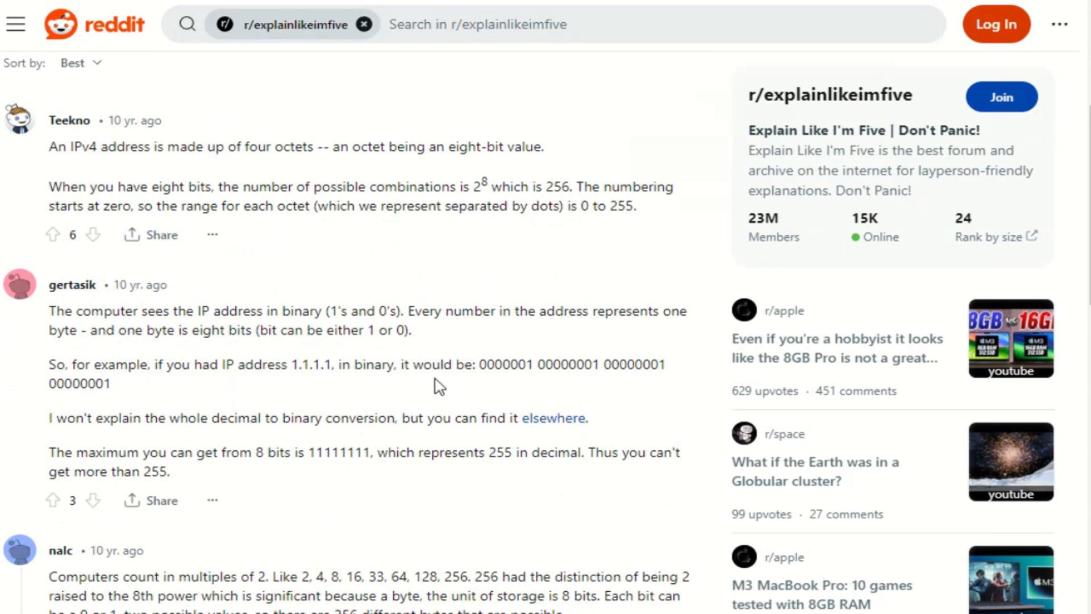
{"action": "left_click_drag", "start_coordinate": [480, 364], "coordinate": [109, 384]}
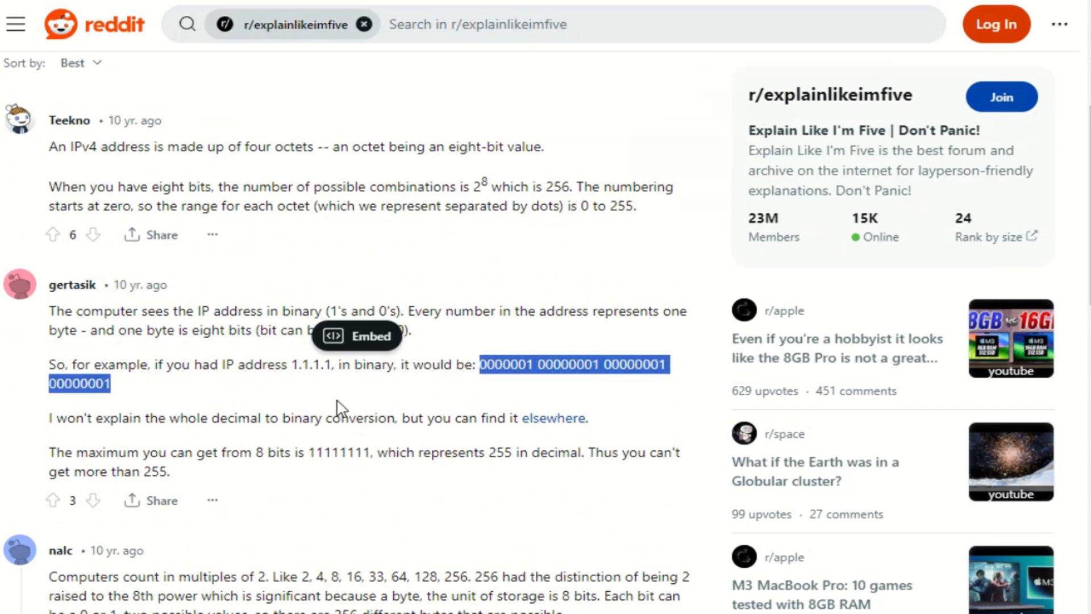
{"action": "scroll", "scroll_direction": "down", "scroll_amount": 3}
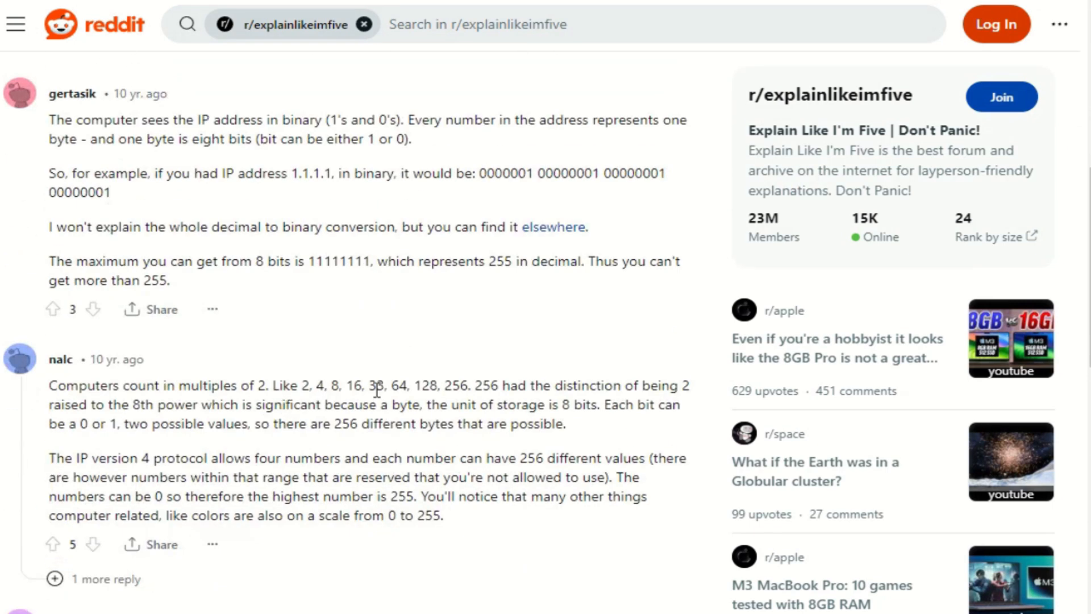
Scroll back up and highlight the first answer's explanation of octets
{"action": "scroll", "scroll_direction": "up", "scroll_amount": 3}
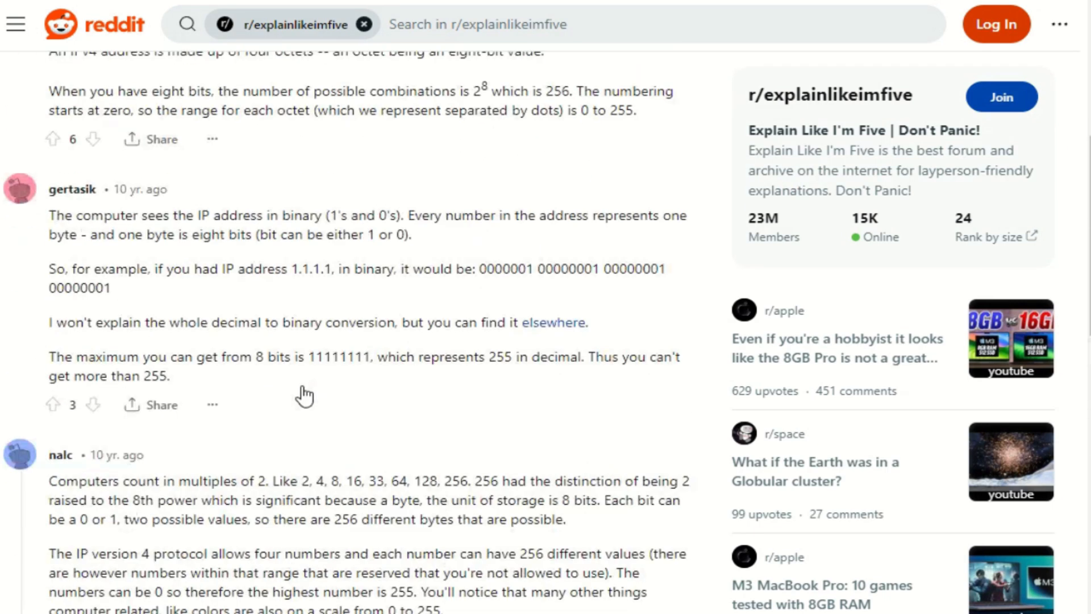
{"action": "scroll", "scroll_direction": "up", "scroll_amount": 3}
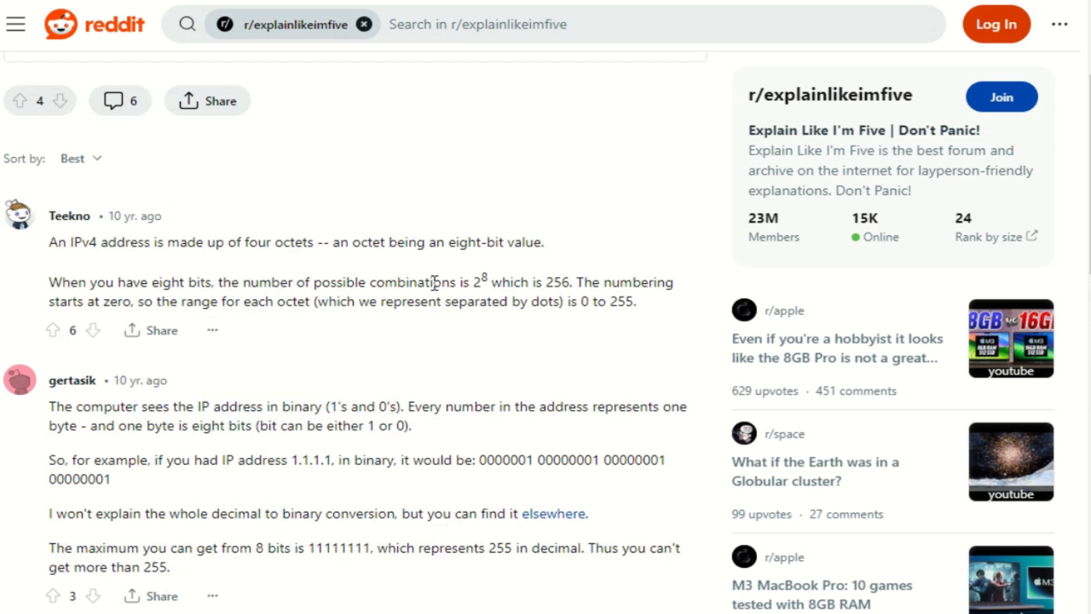
{"action": "left_click_drag", "start_coordinate": [49, 282], "coordinate": [500, 282]}
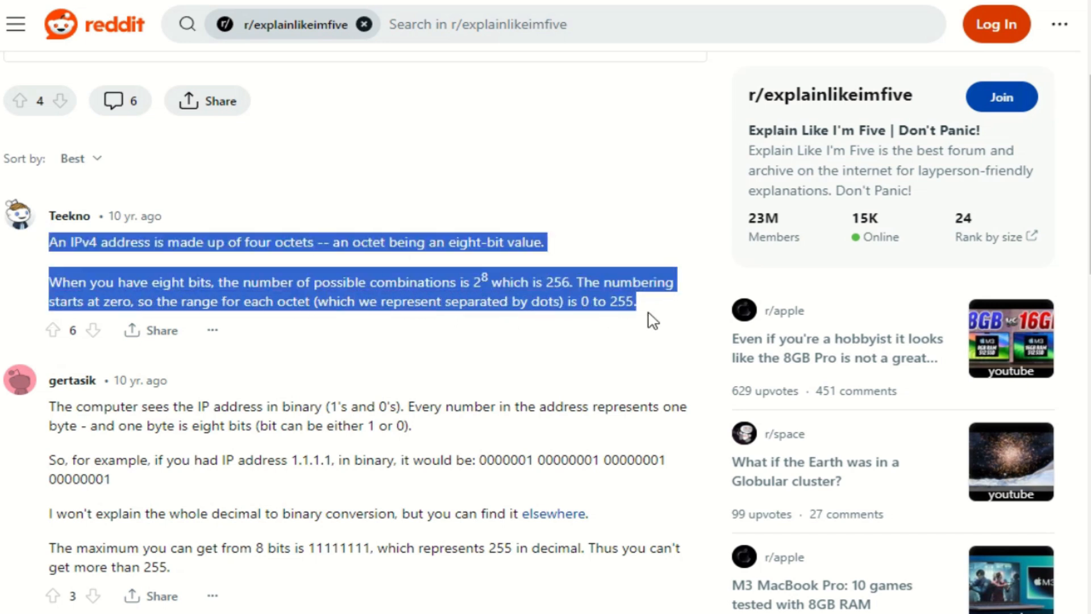
{"action": "left_click", "coordinate": [651, 321]}
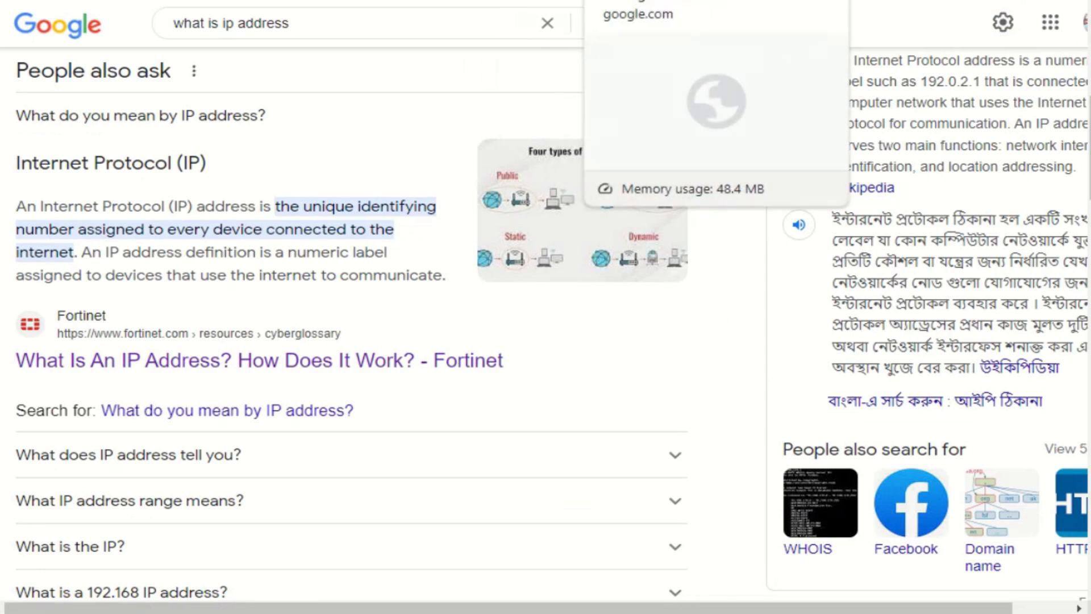
Search Google for 'why ip address upper limited to 255'
{"action": "type", "text": "why ip address upper limited to 255"}
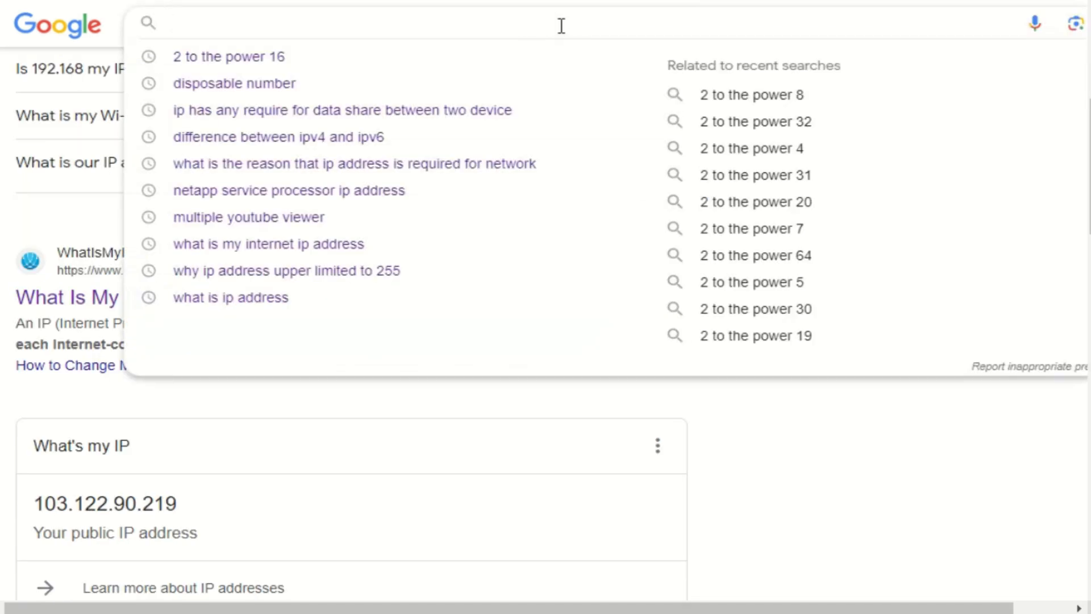
Search 'difference between 32 bit and 128 bit ip address' and scroll to People also ask
{"action": "type", "text": "differ"}
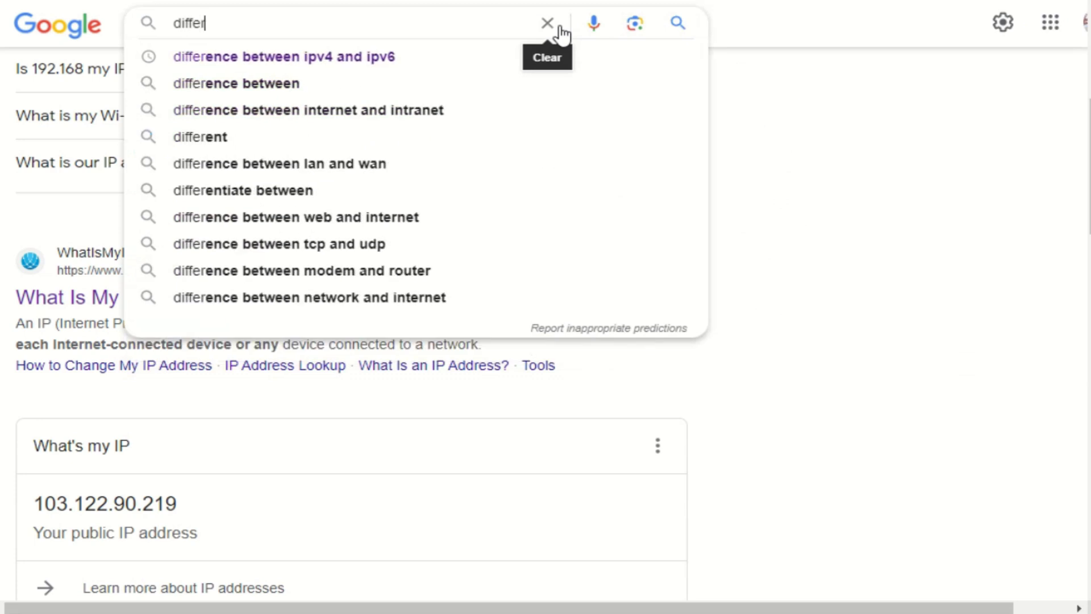
{"action": "type", "text": "n"}
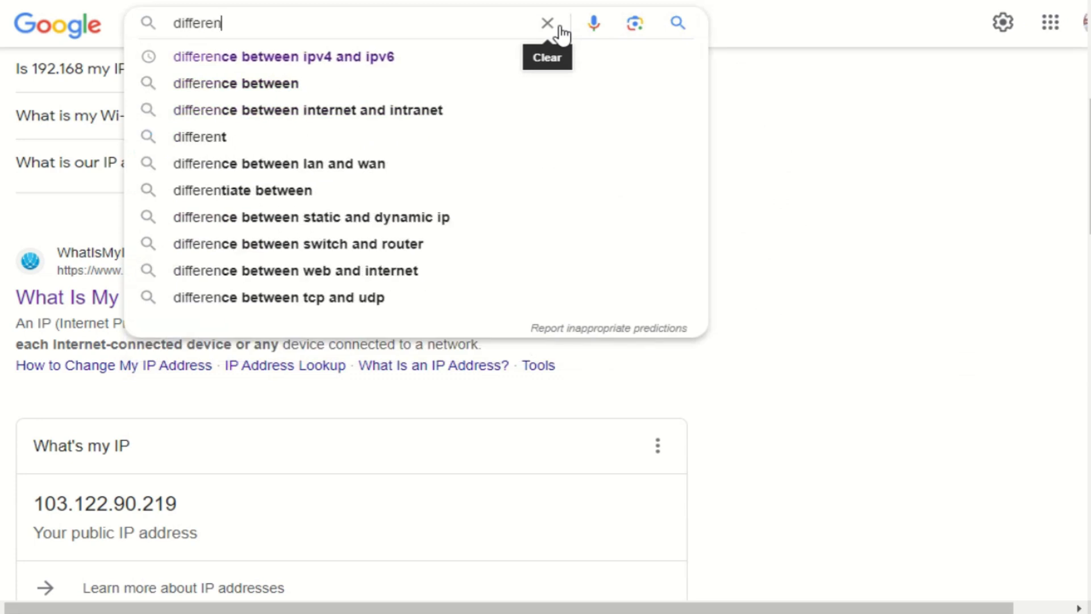
{"action": "type", "text": "ce between 32 bit"}
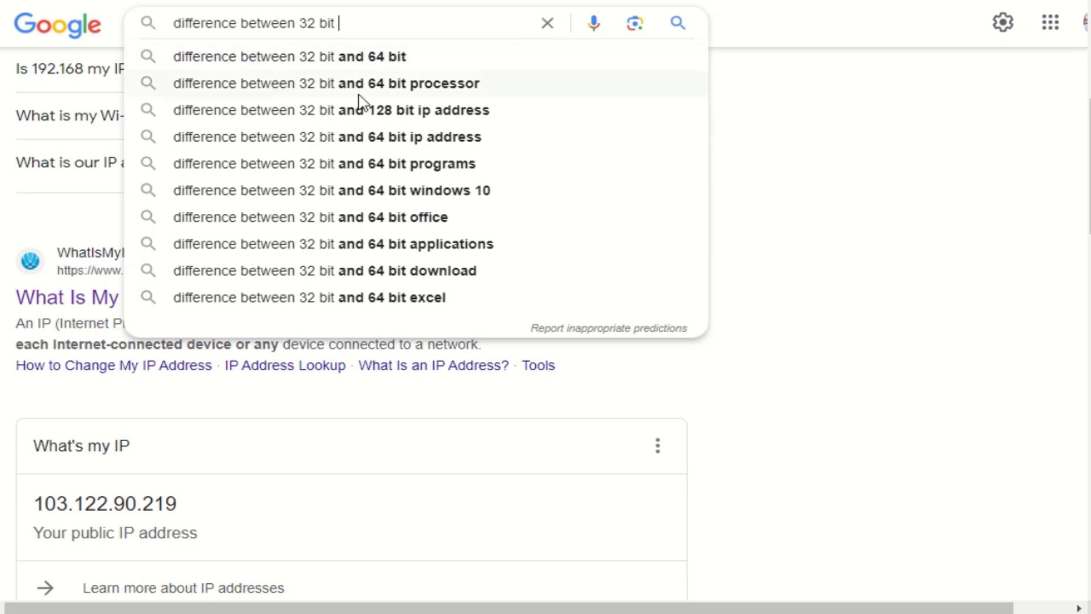
{"action": "left_click", "coordinate": [331, 110]}
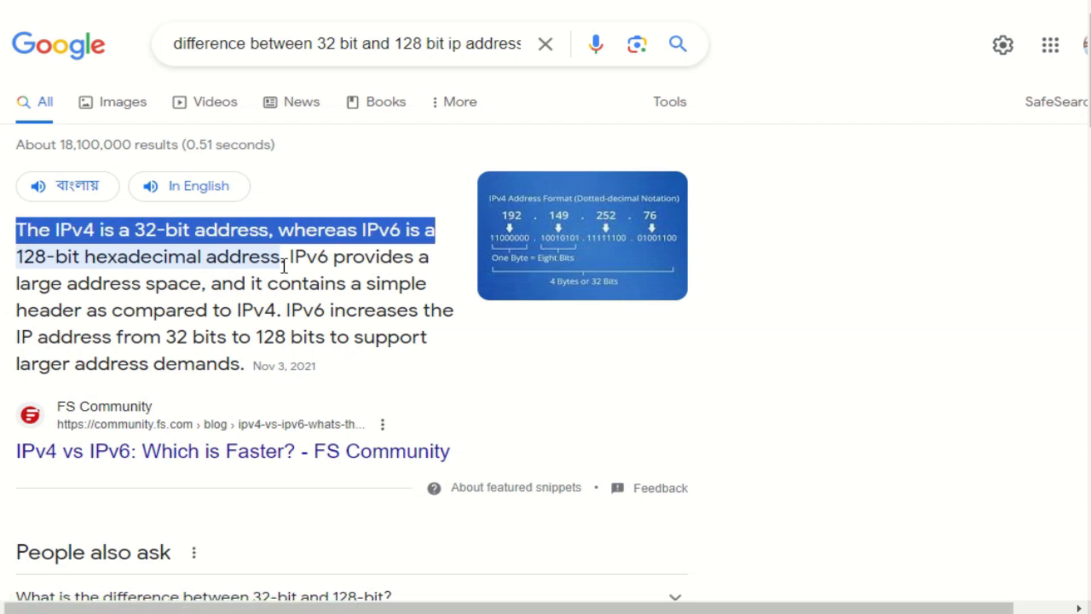
{"action": "mouse_move", "coordinate": [17, 276]}
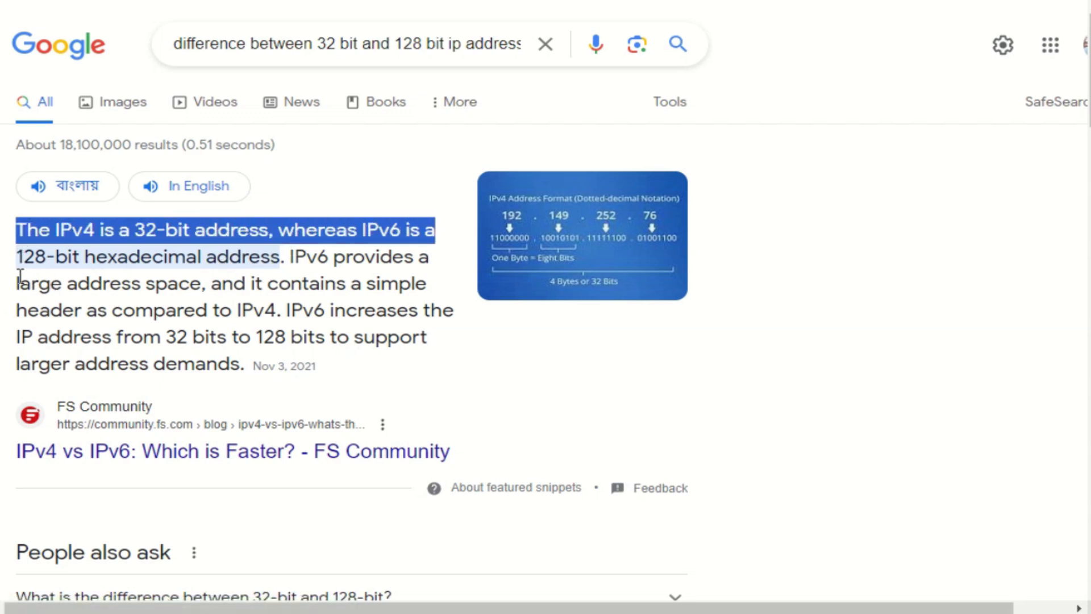
{"action": "mouse_move", "coordinate": [302, 266]}
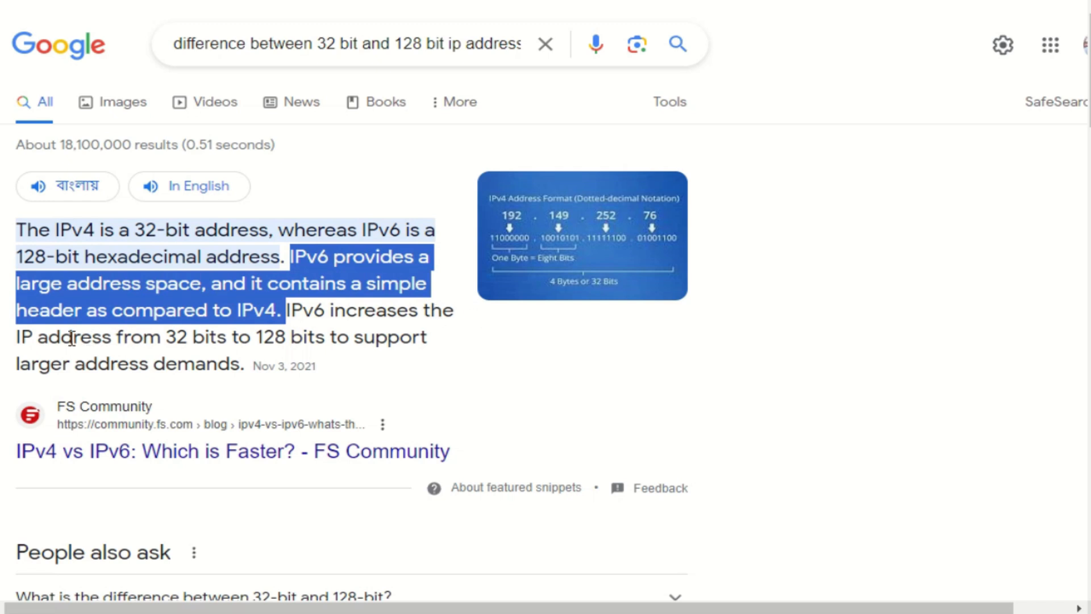
{"action": "mouse_move", "coordinate": [411, 360]}
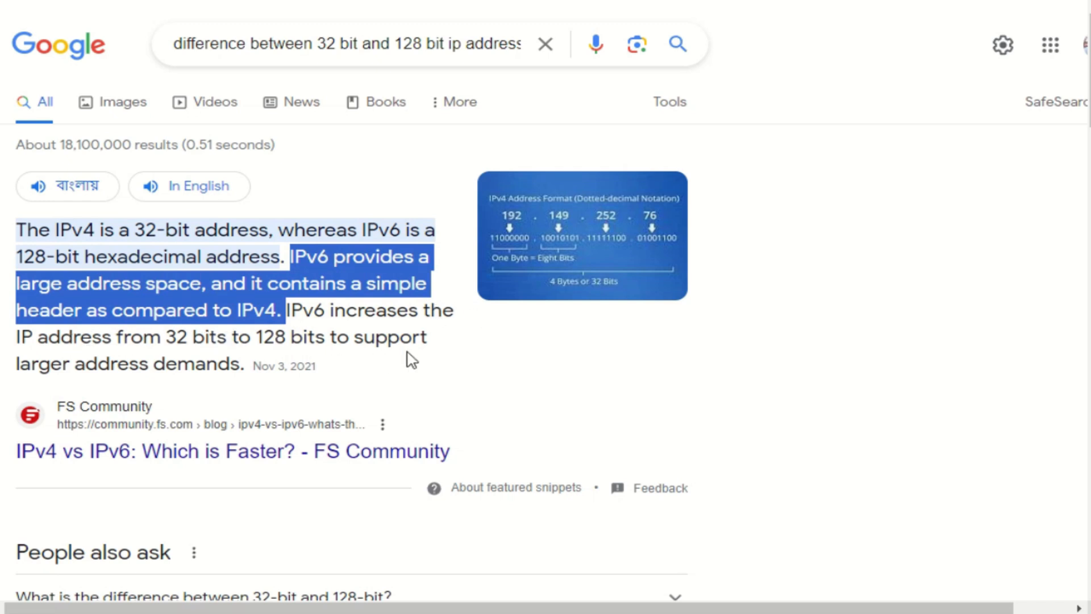
{"action": "scroll", "scroll_direction": "down", "scroll_amount": 3}
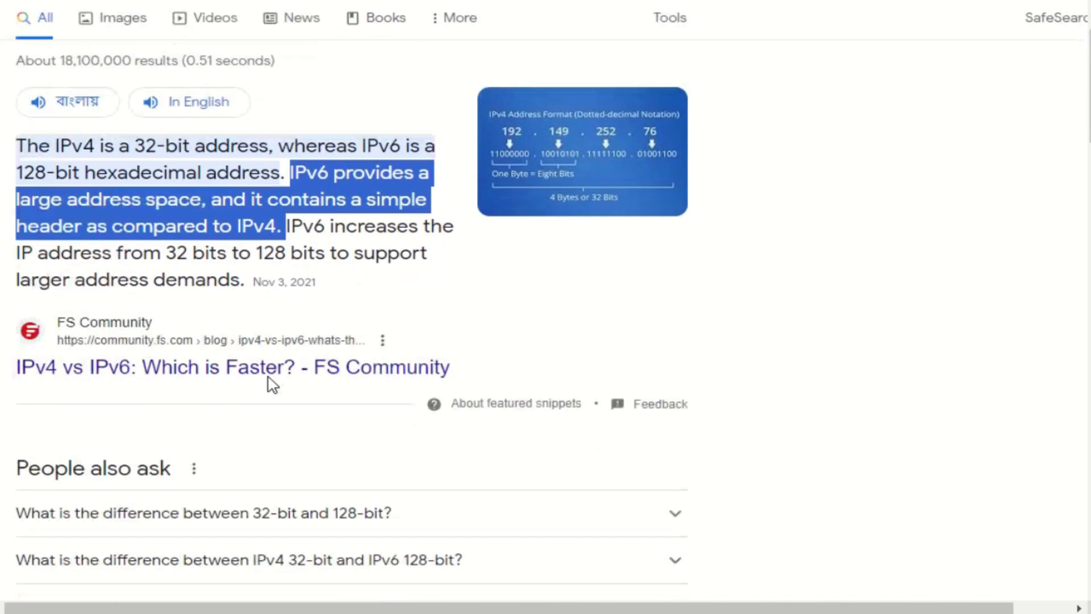
{"action": "scroll", "scroll_direction": "down", "scroll_amount": 3}
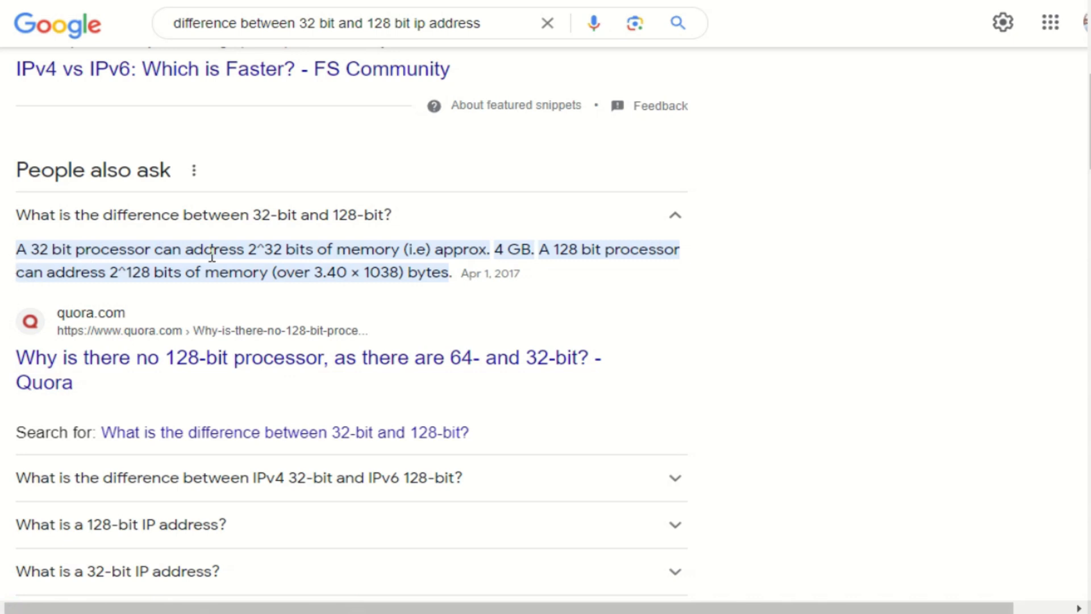
{"action": "mouse_move", "coordinate": [357, 259]}
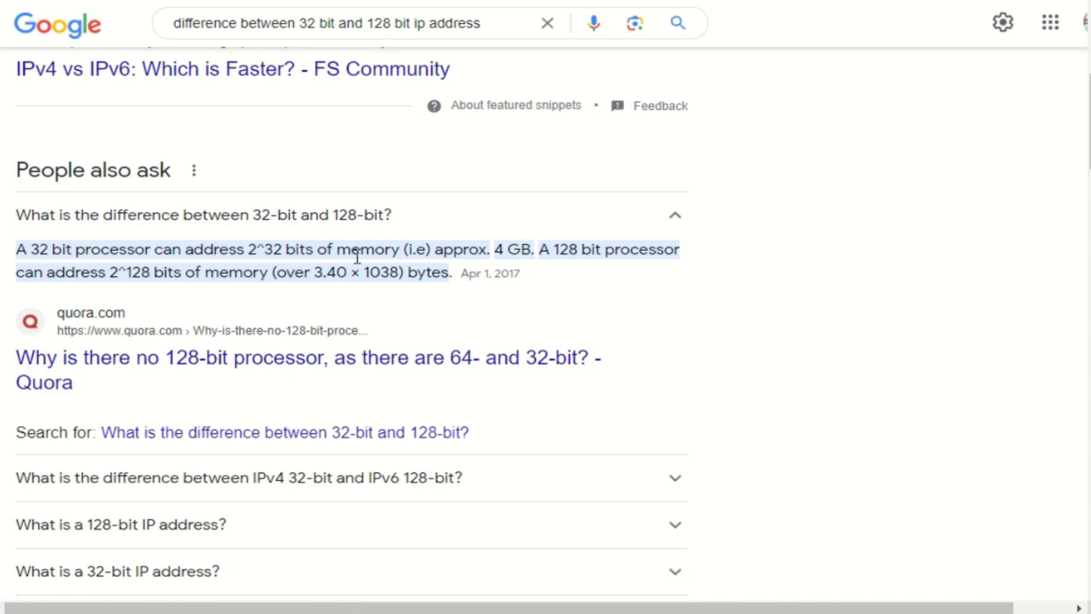
{"action": "mouse_move", "coordinate": [598, 265]}
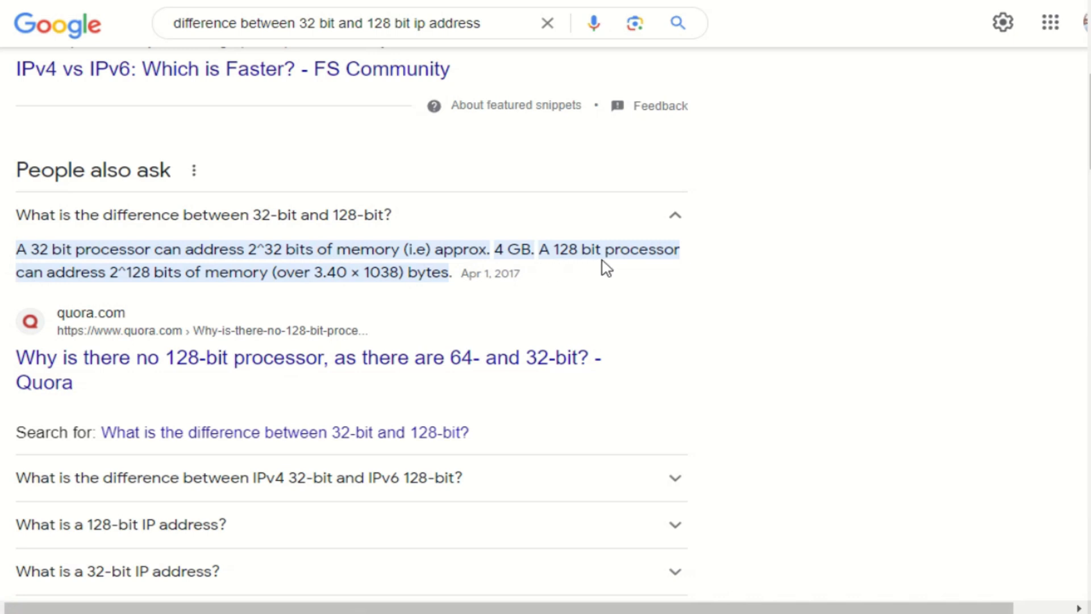
{"action": "mouse_move", "coordinate": [149, 302]}
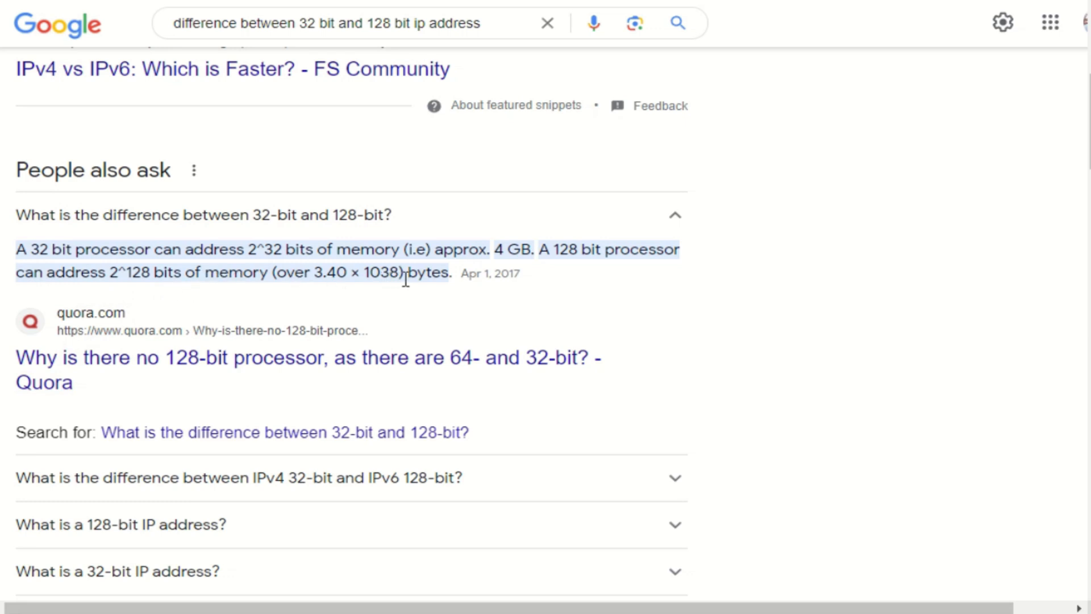
{"action": "mouse_move", "coordinate": [121, 382]}
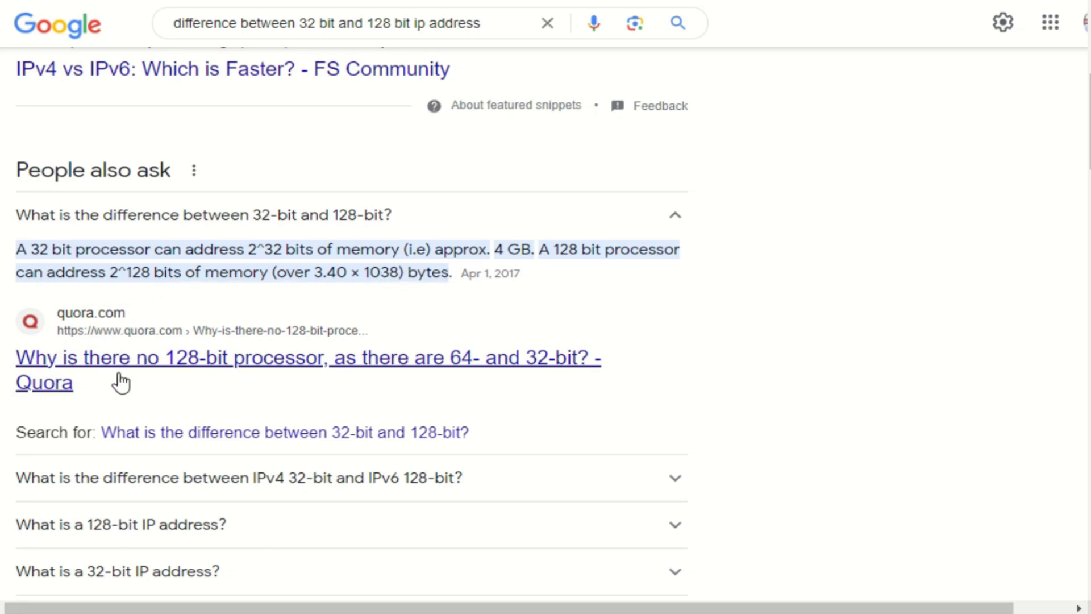
Expand the IPv4 32-bit vs IPv6 128-bit question and highlight its answer
{"action": "scroll", "scroll_direction": "down", "scroll_amount": 3}
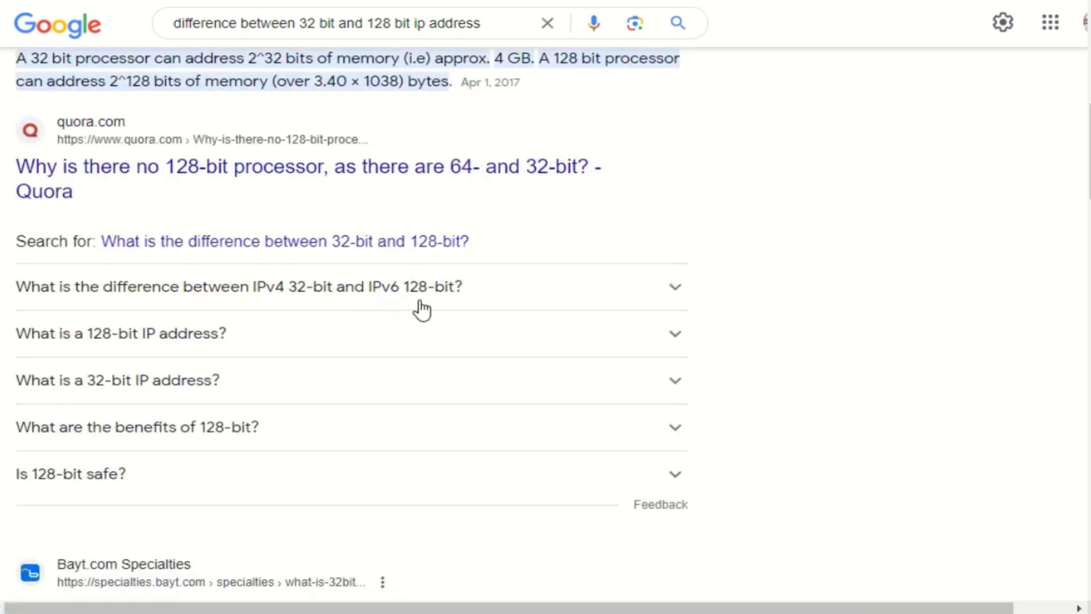
{"action": "left_click", "coordinate": [228, 286]}
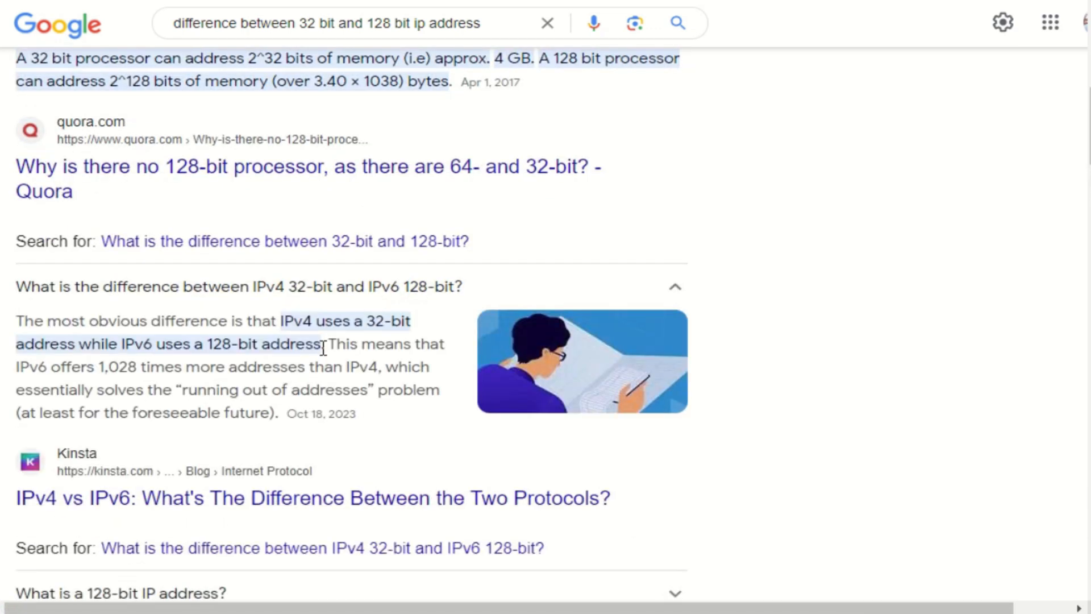
{"action": "left_click_drag", "start_coordinate": [279, 321], "coordinate": [330, 344]}
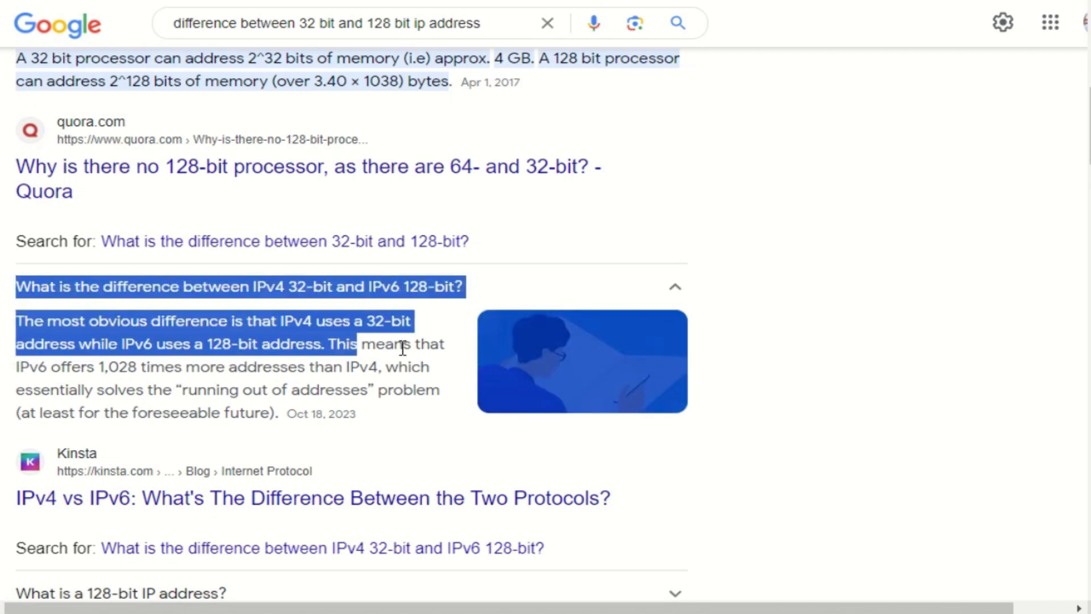
Expand the 'What is a 128-bit IP address?' question
{"action": "scroll", "scroll_direction": "down", "scroll_amount": 3}
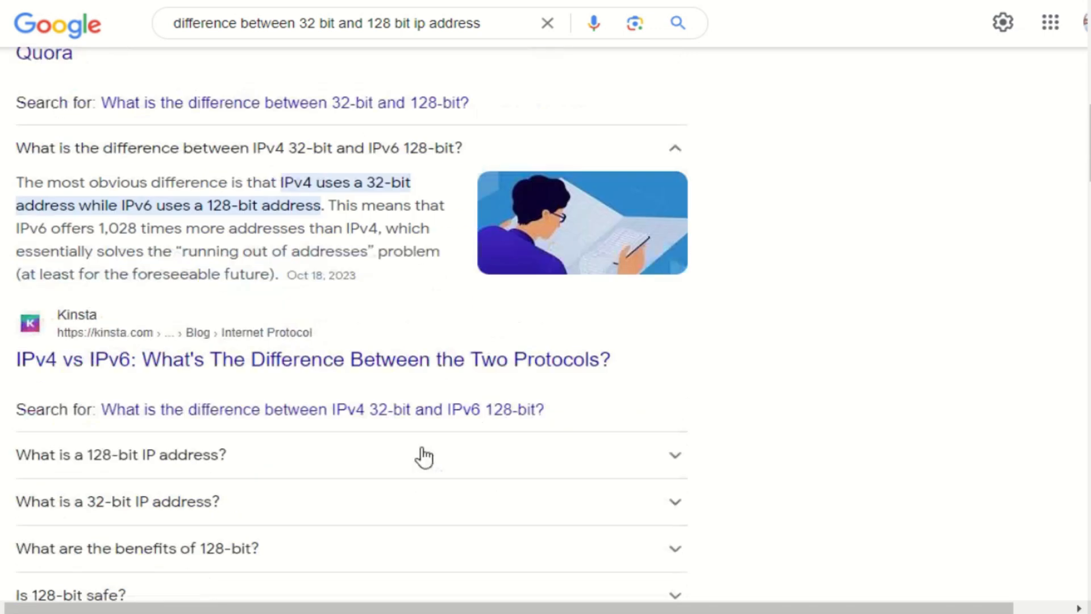
{"action": "scroll", "scroll_direction": "down", "scroll_amount": 3}
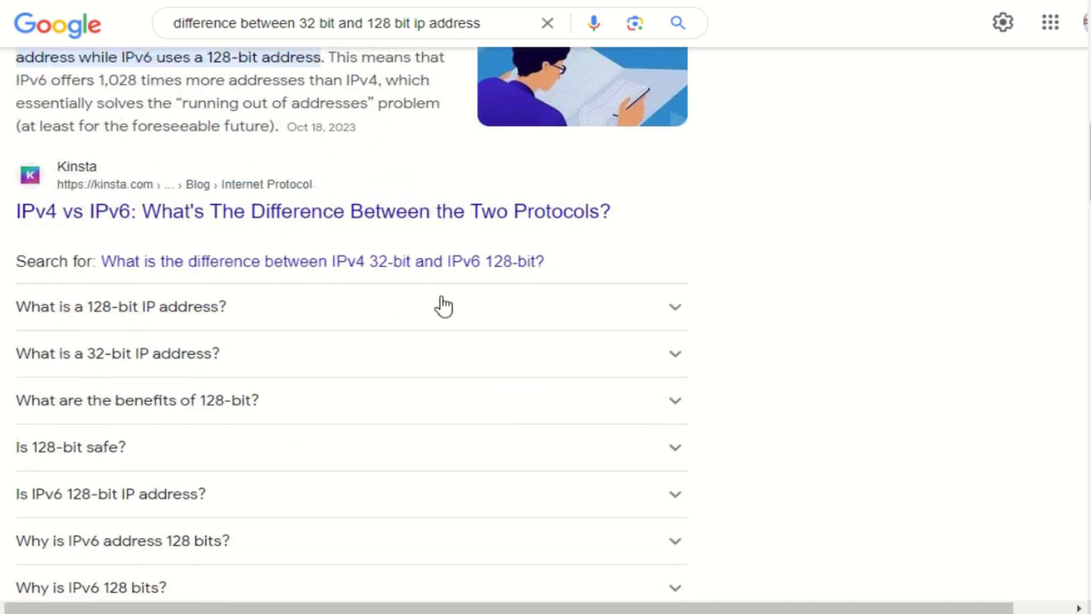
{"action": "left_click", "coordinate": [121, 307]}
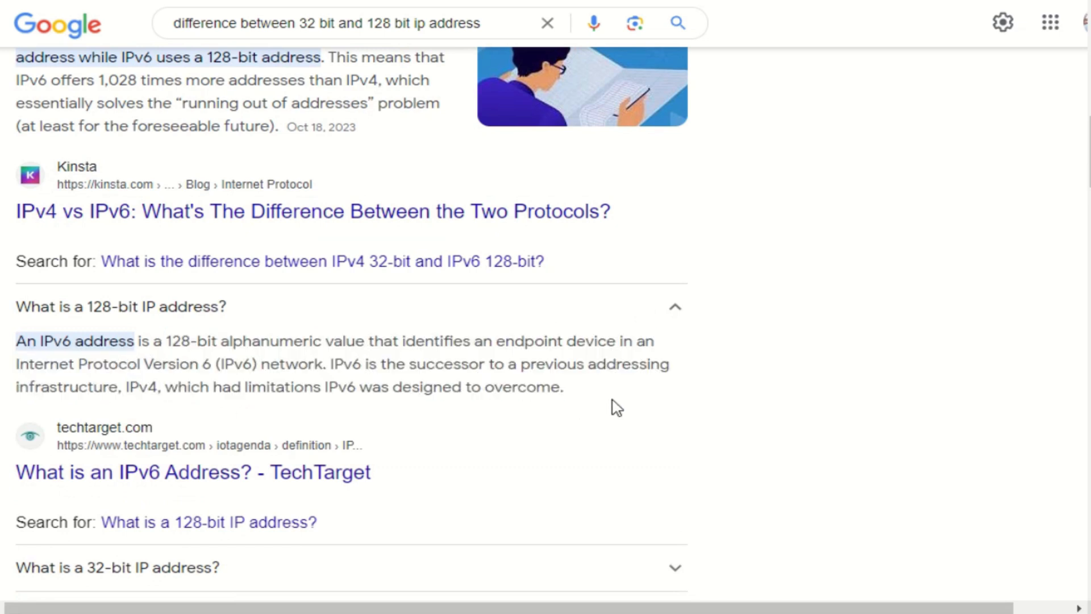
{"action": "mouse_move", "coordinate": [415, 10]}
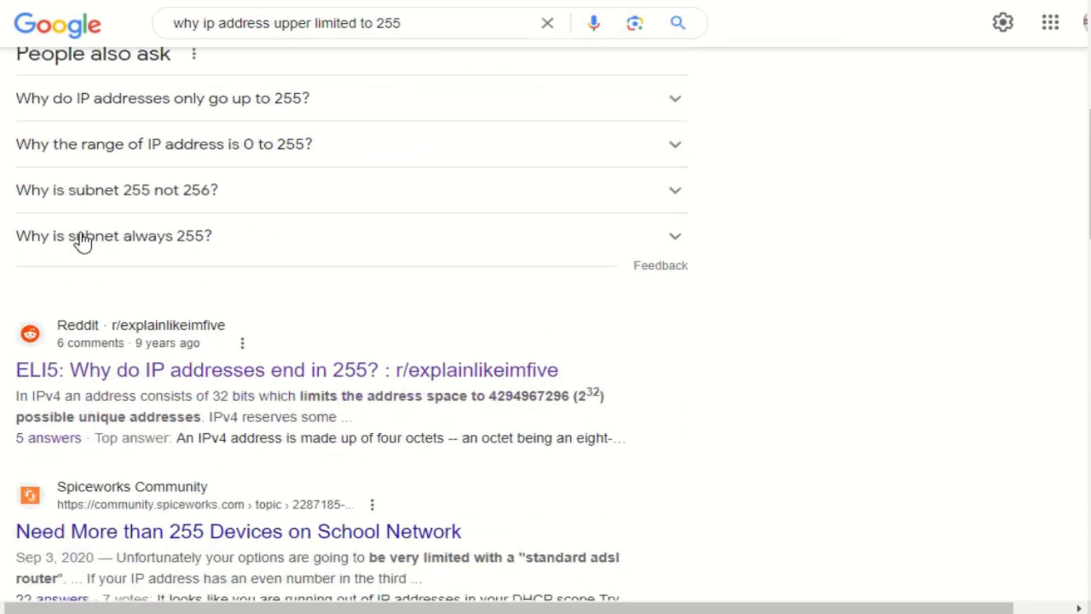
Scroll down to the Reddit r/explainlikeimfive result on addresses ending in 255
{"action": "scroll", "scroll_direction": "down", "scroll_amount": 3}
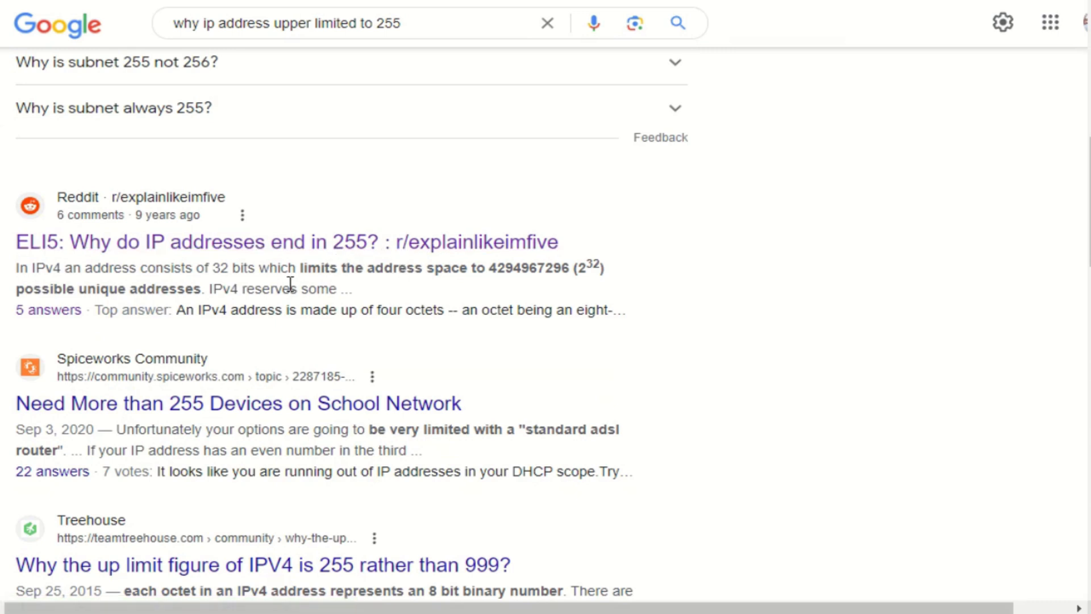
{"action": "mouse_move", "coordinate": [392, 242]}
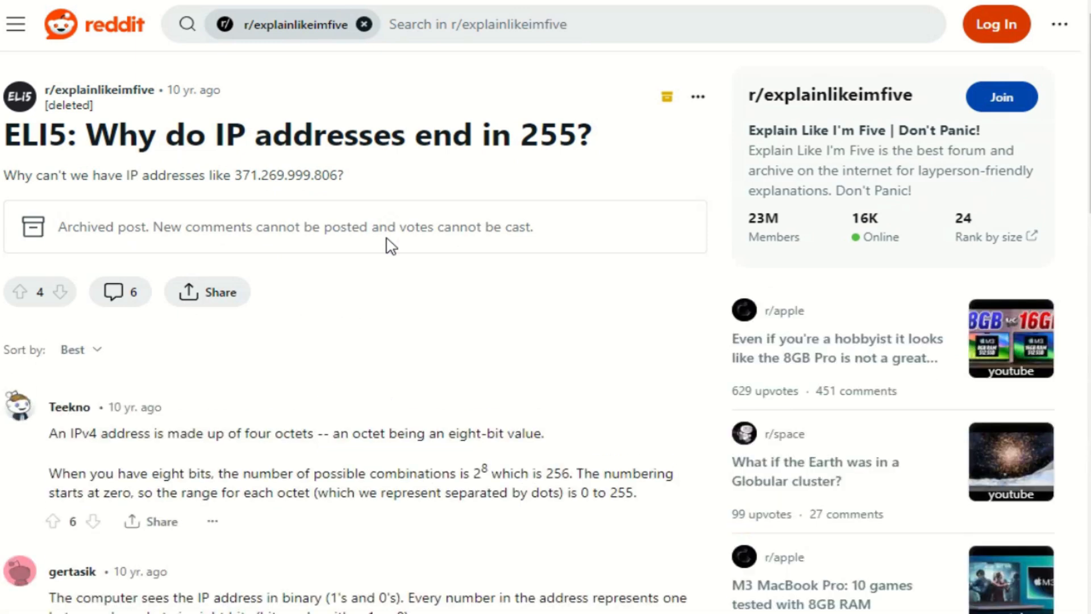
{"action": "scroll", "scroll_direction": "down", "scroll_amount": 3}
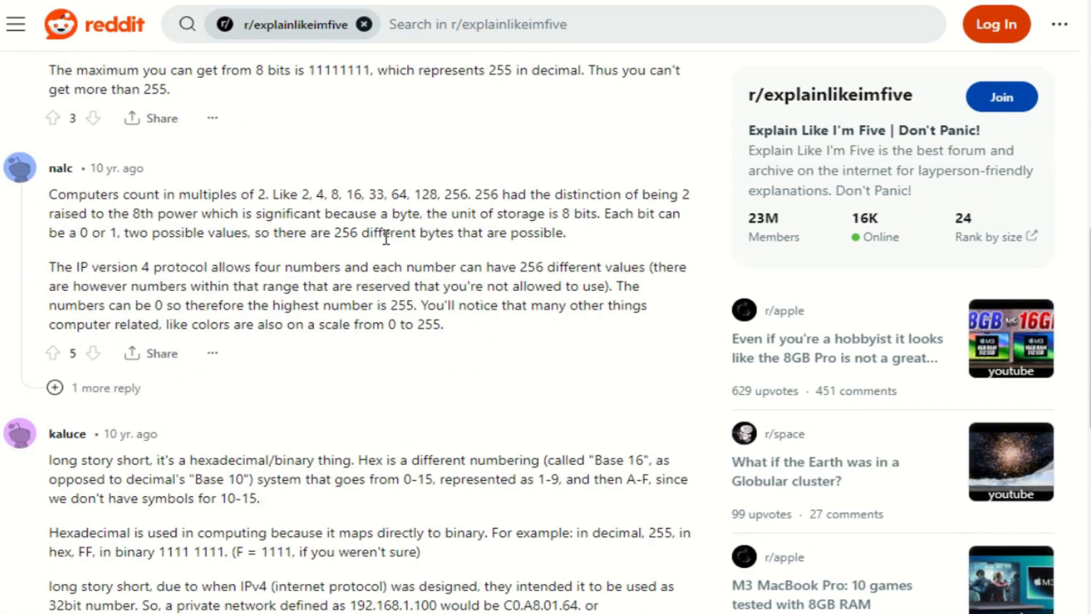
{"action": "scroll", "scroll_direction": "down", "scroll_amount": 3}
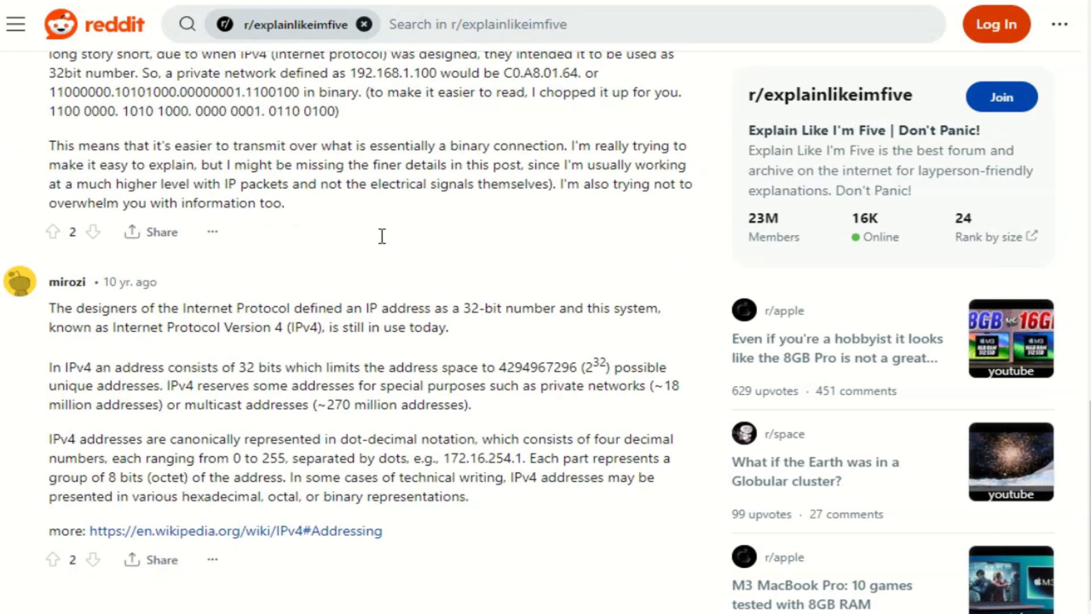
{"action": "mouse_move", "coordinate": [665, 328]}
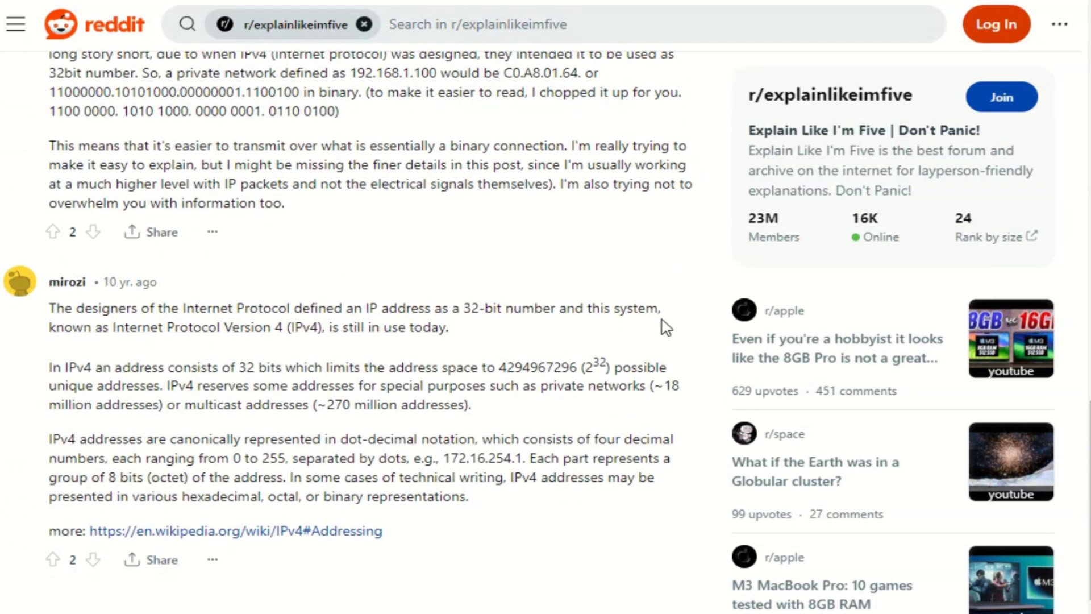
{"action": "mouse_move", "coordinate": [527, 379]}
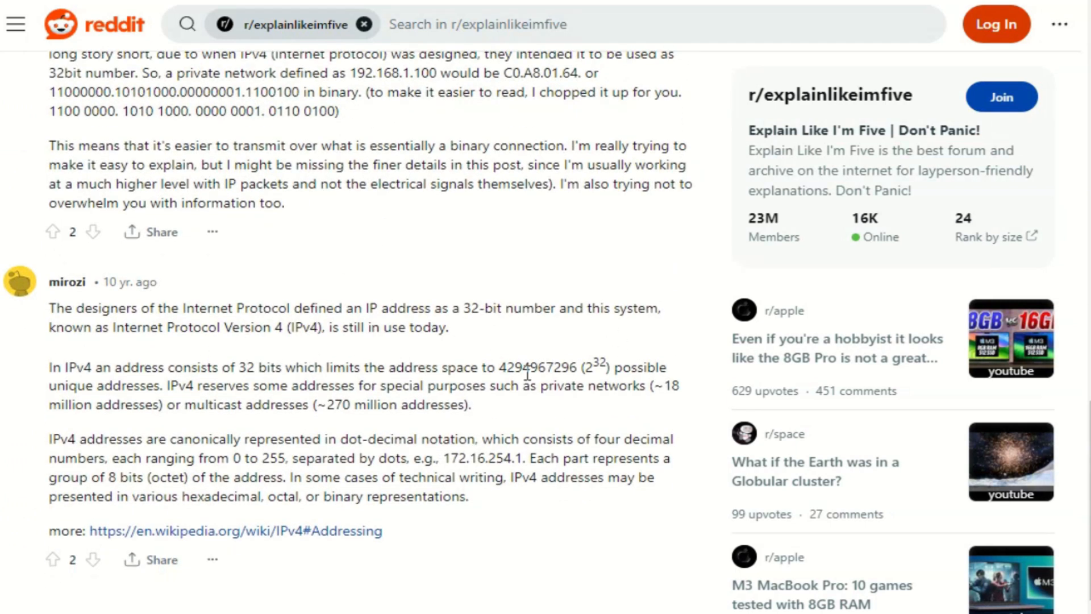
{"action": "mouse_move", "coordinate": [556, 359]}
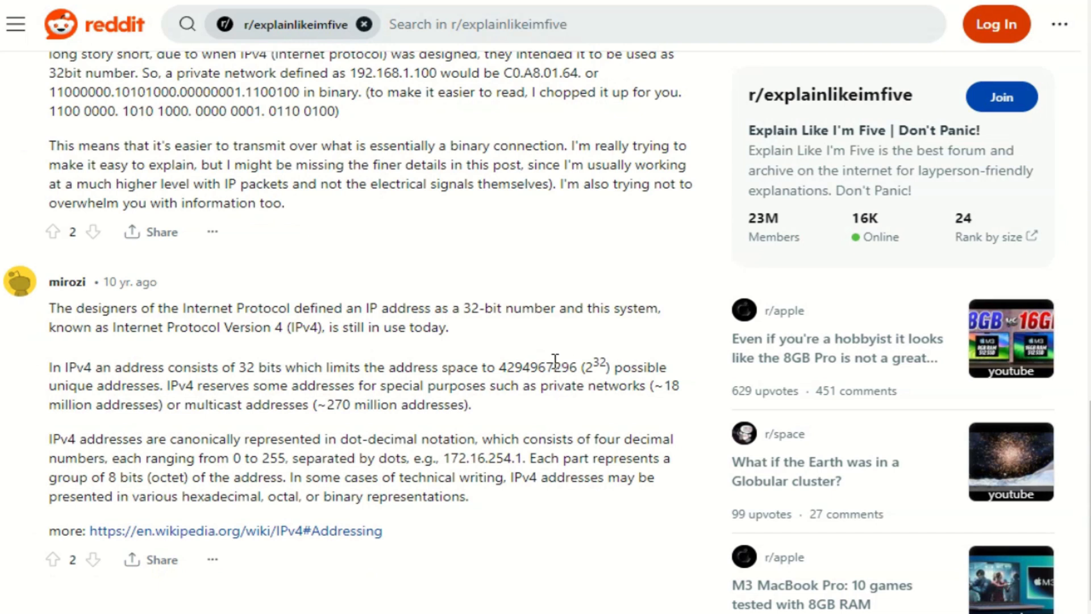
{"action": "double_click", "coordinate": [539, 368]}
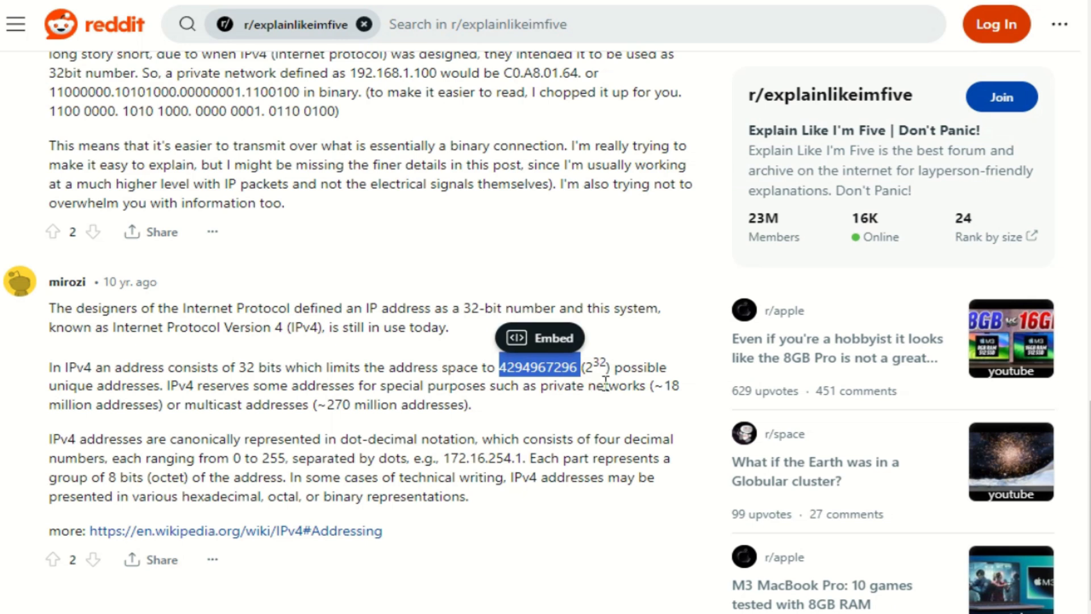
{"action": "mouse_move", "coordinate": [276, 414]}
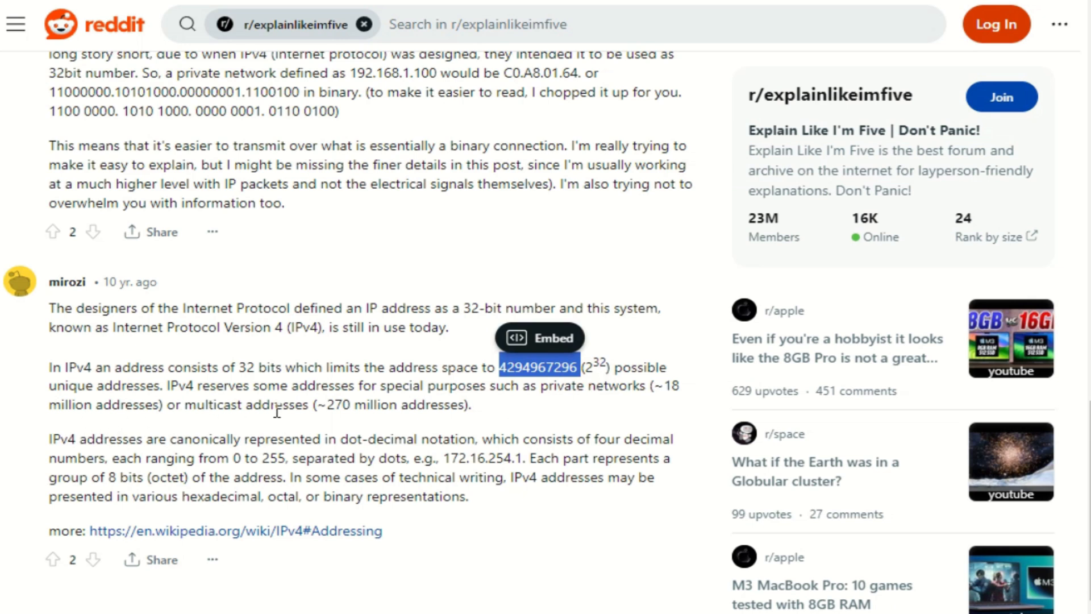
{"action": "mouse_move", "coordinate": [609, 402]}
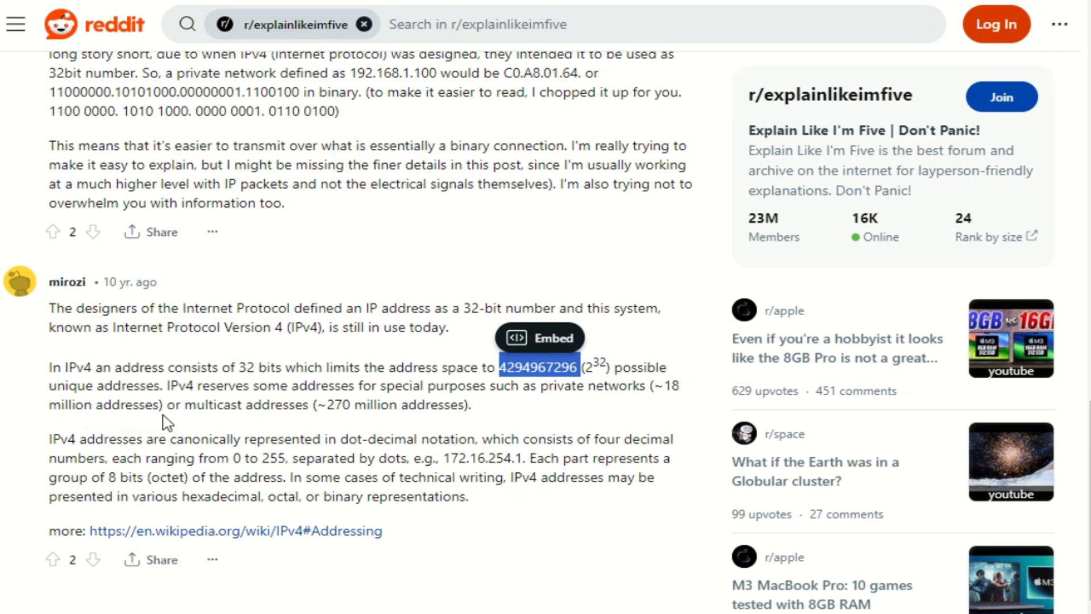
{"action": "mouse_move", "coordinate": [448, 413]}
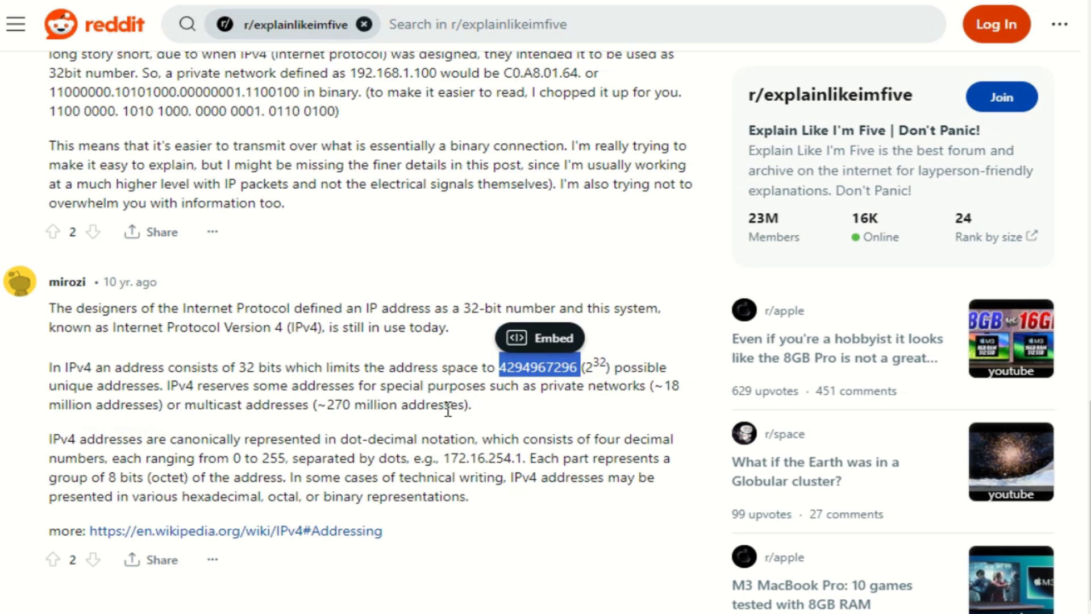
{"action": "mouse_move", "coordinate": [475, 416]}
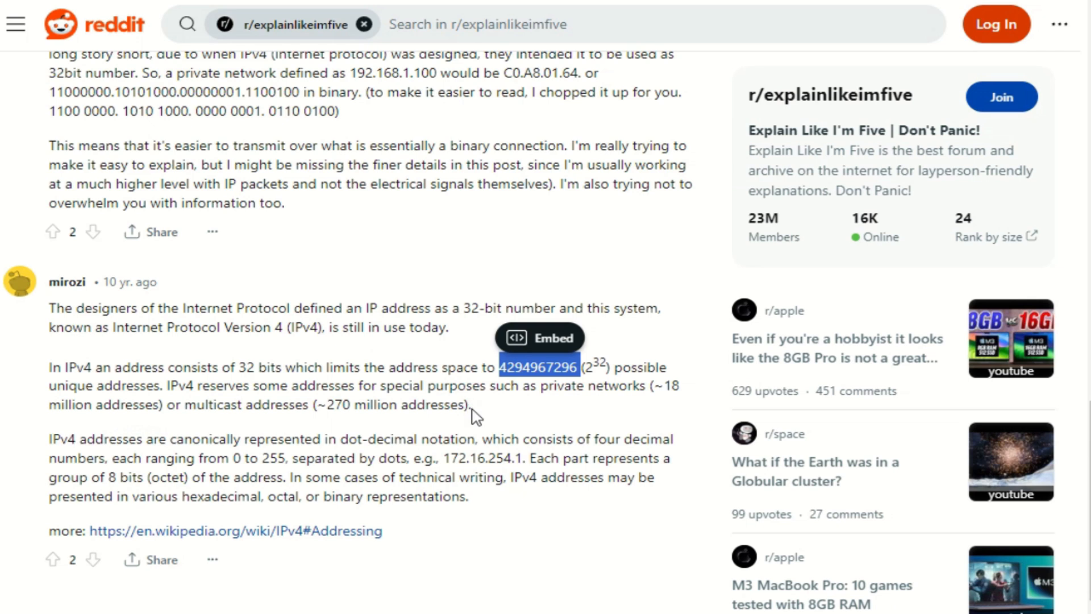